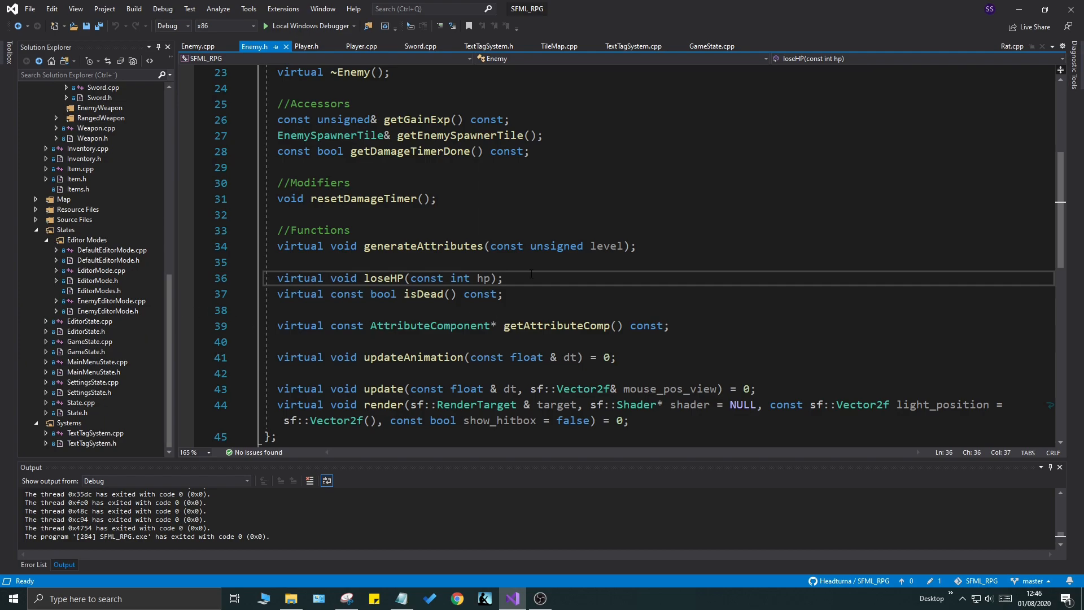
# Step: Remove the getInitAttack condition so the enemy loop calls updateCombat for every enemy
pyautogui.scroll(3)
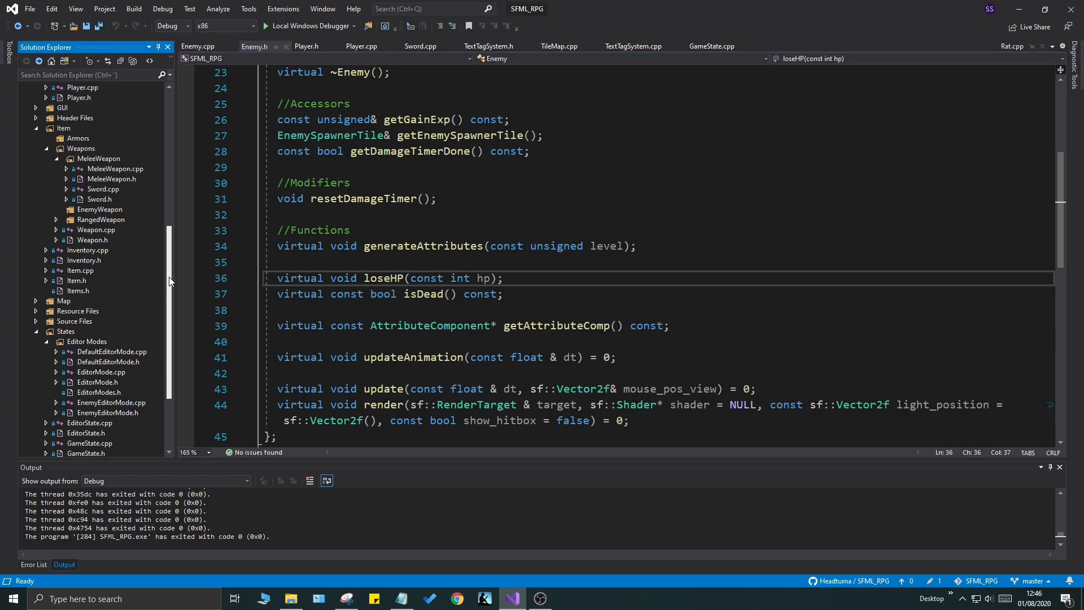
pyautogui.scroll(-3)
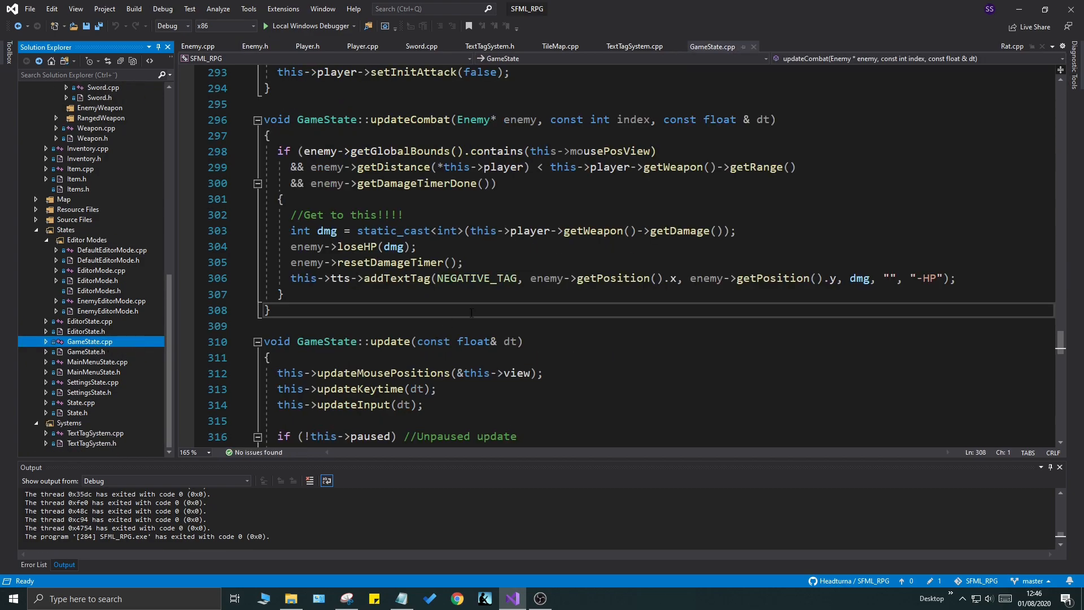
pyautogui.scroll(3)
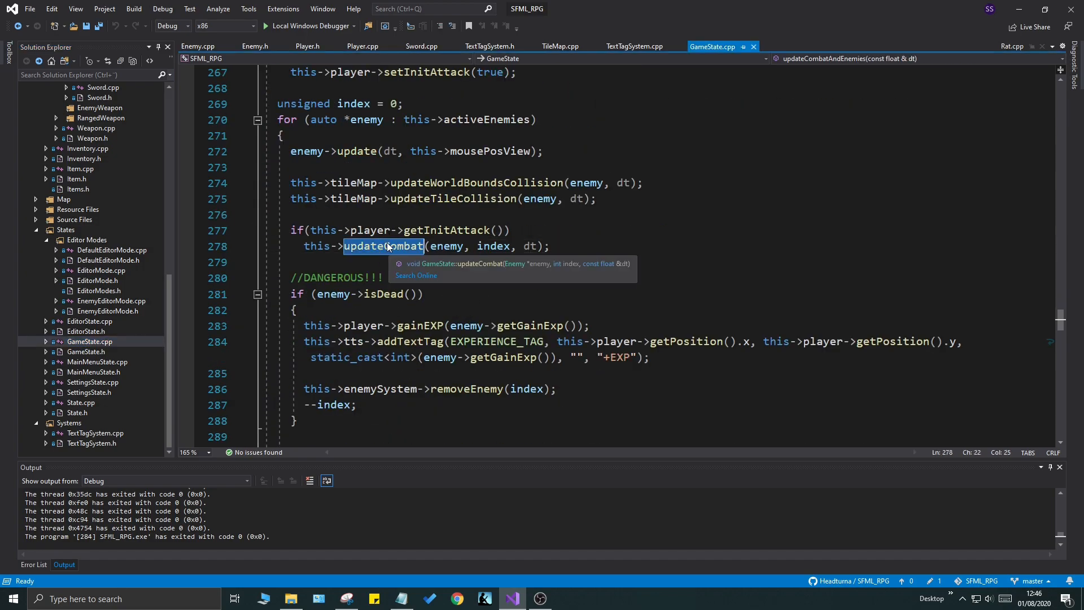
pyautogui.click(311, 230)
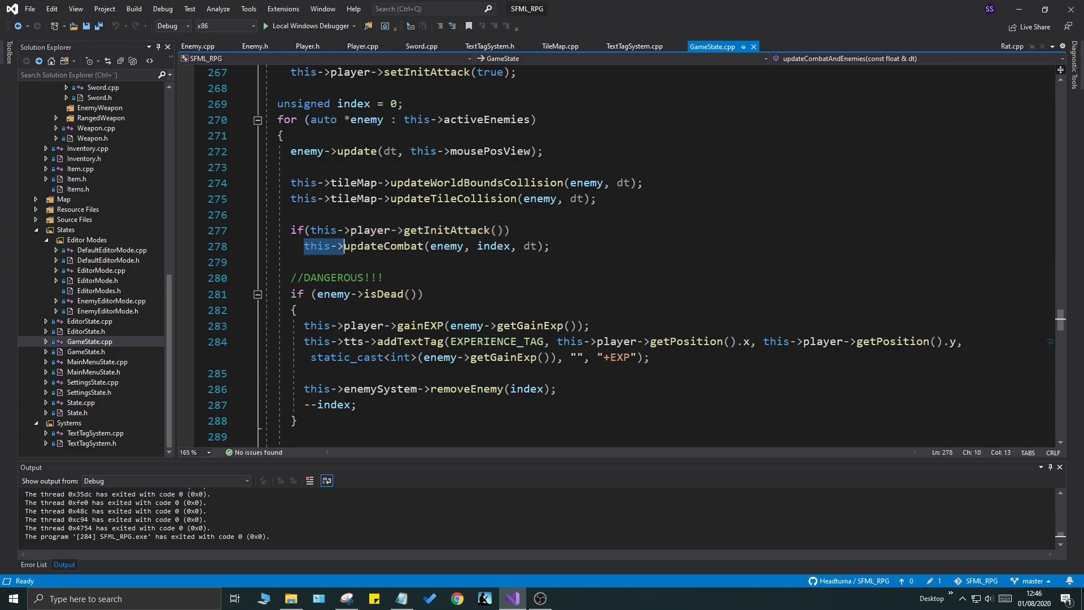
pyautogui.doubleClick(446, 230)
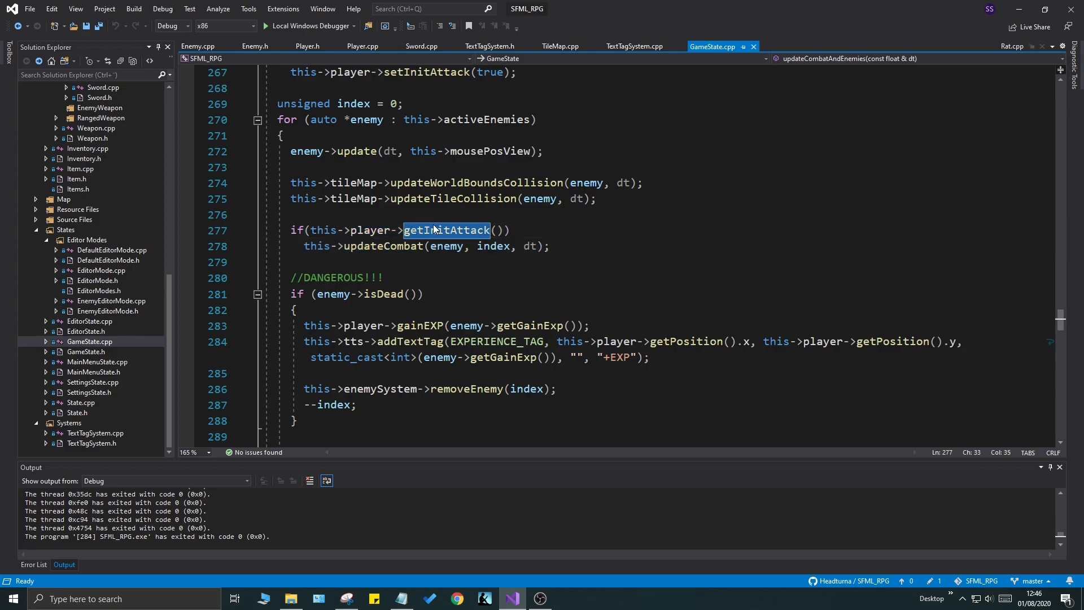
pyautogui.doubleClick(369, 230)
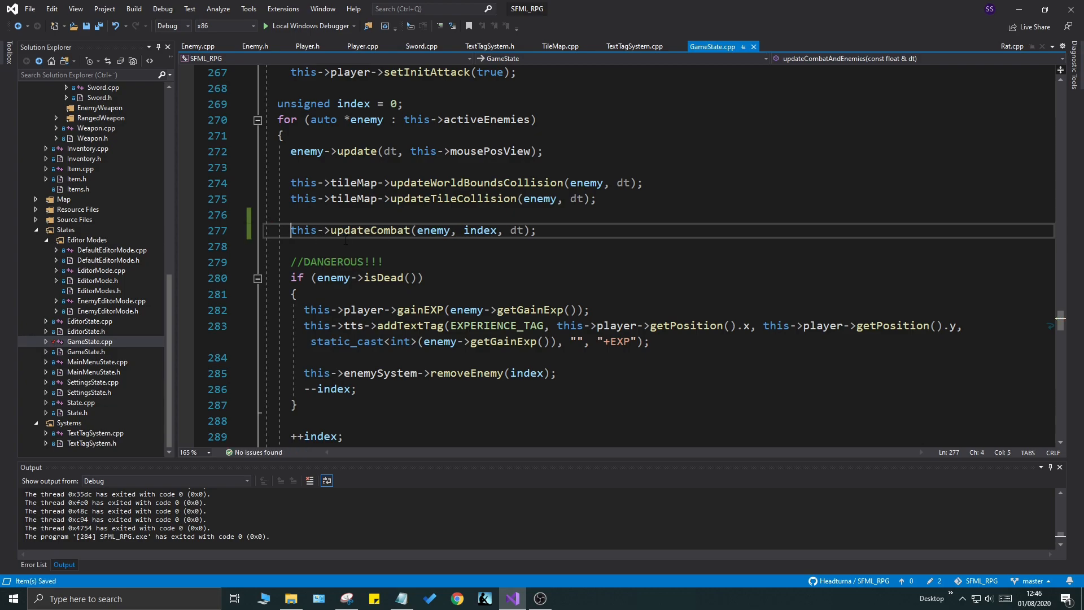
# Step: Prefix the updateCombat hit condition with this->player->getInitAttack() &&
pyautogui.scroll(-3)
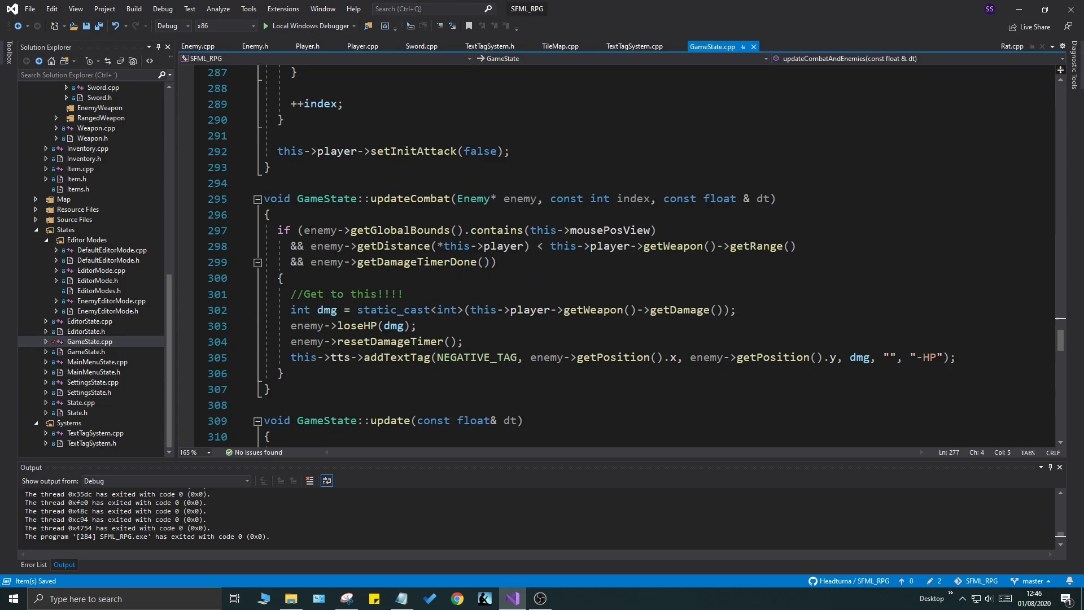
pyautogui.write('this->player->getInitAttack()')
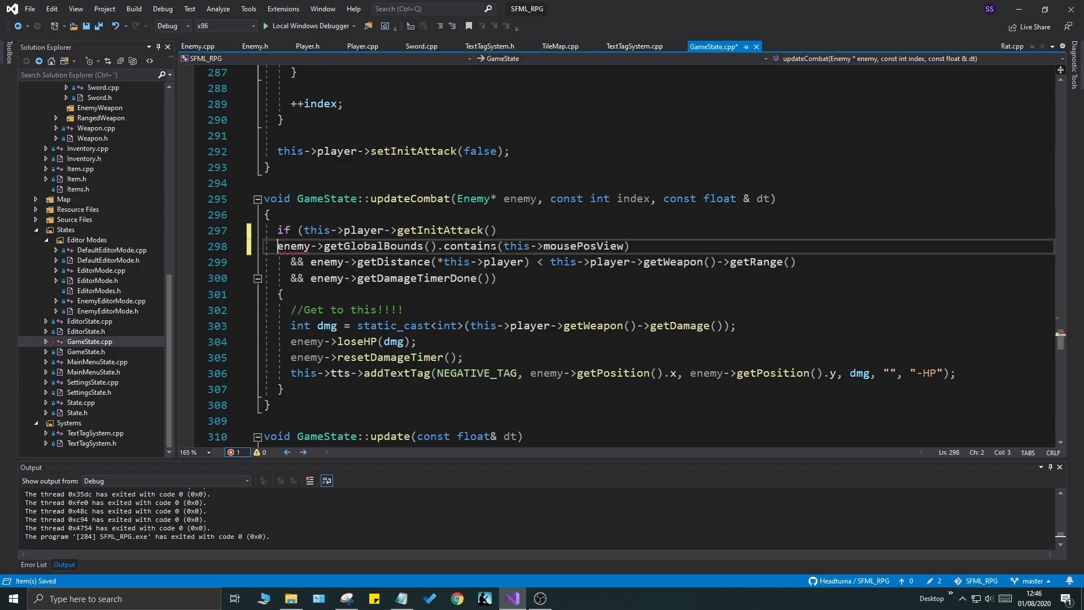
pyautogui.write('&&')
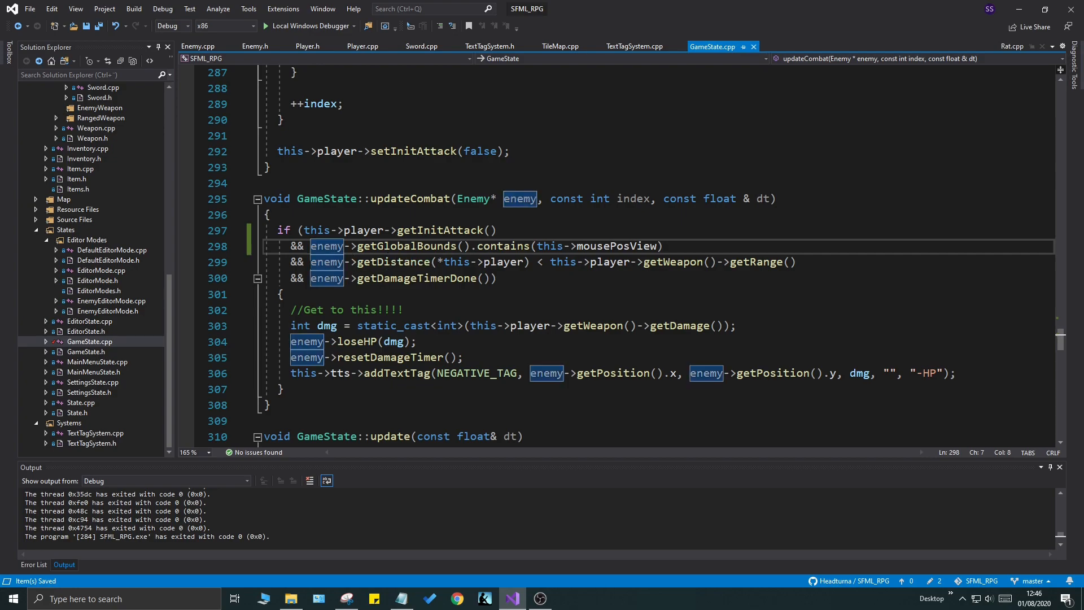
pyautogui.click(301, 294)
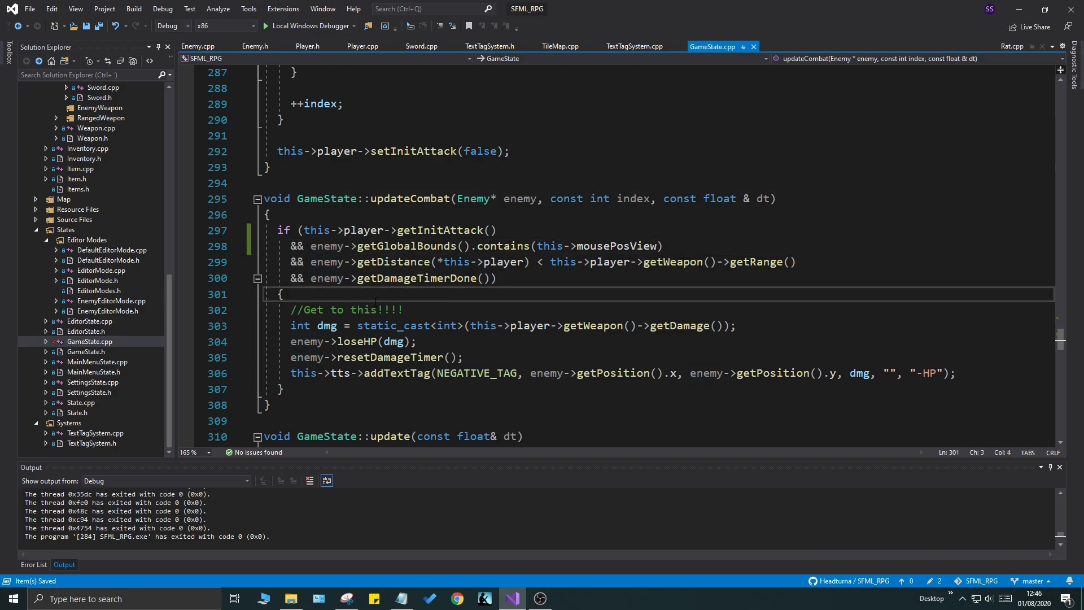
pyautogui.click(284, 388)
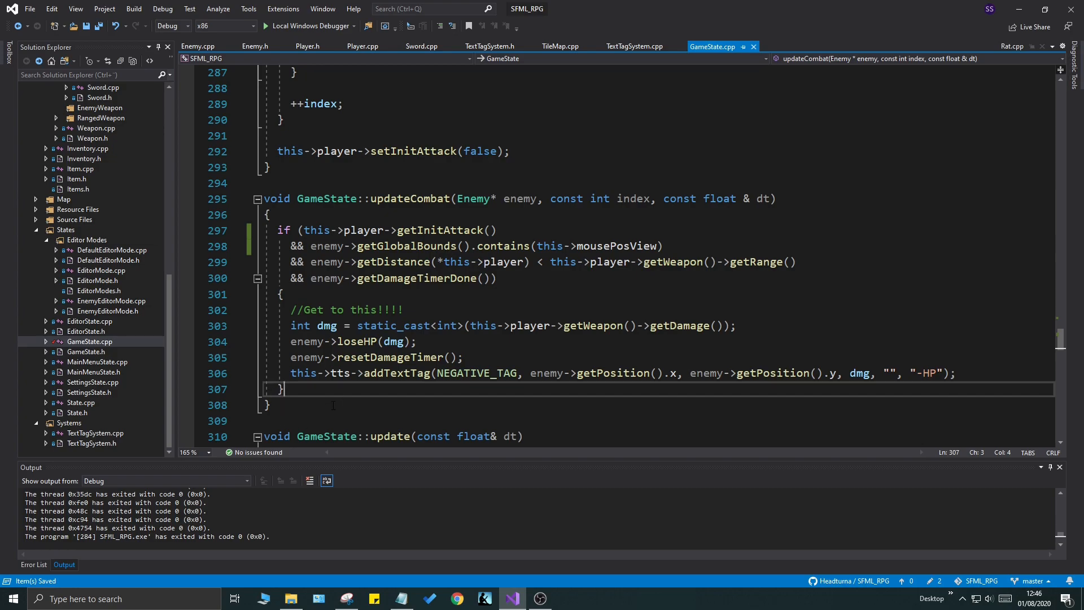
# Step: Add the comment //Check for enemy damage after the damage block
pyautogui.write('//Che')
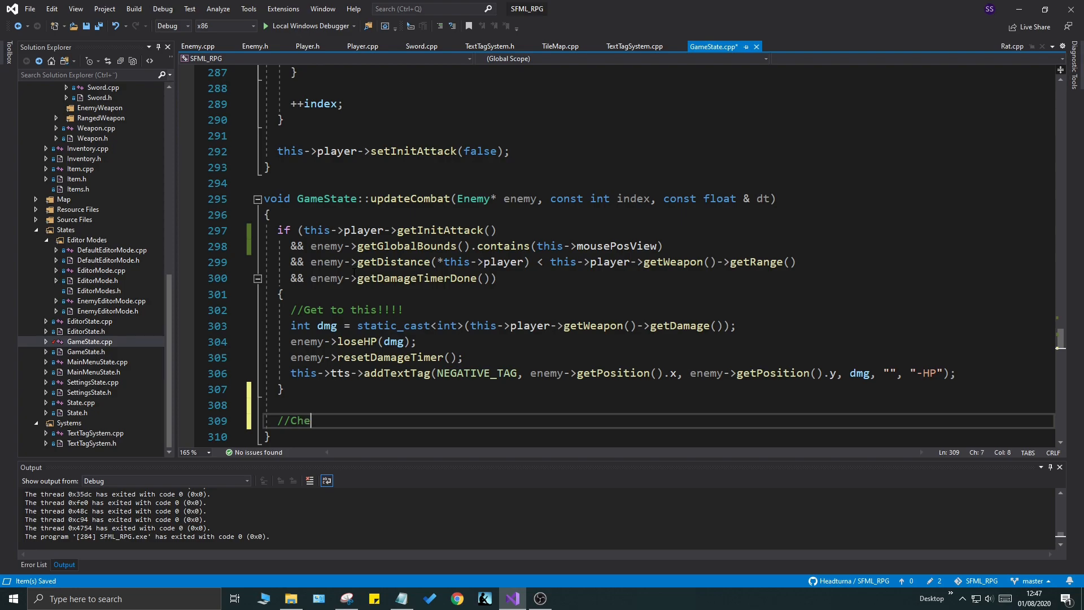
pyautogui.write('ck for enemy damage')
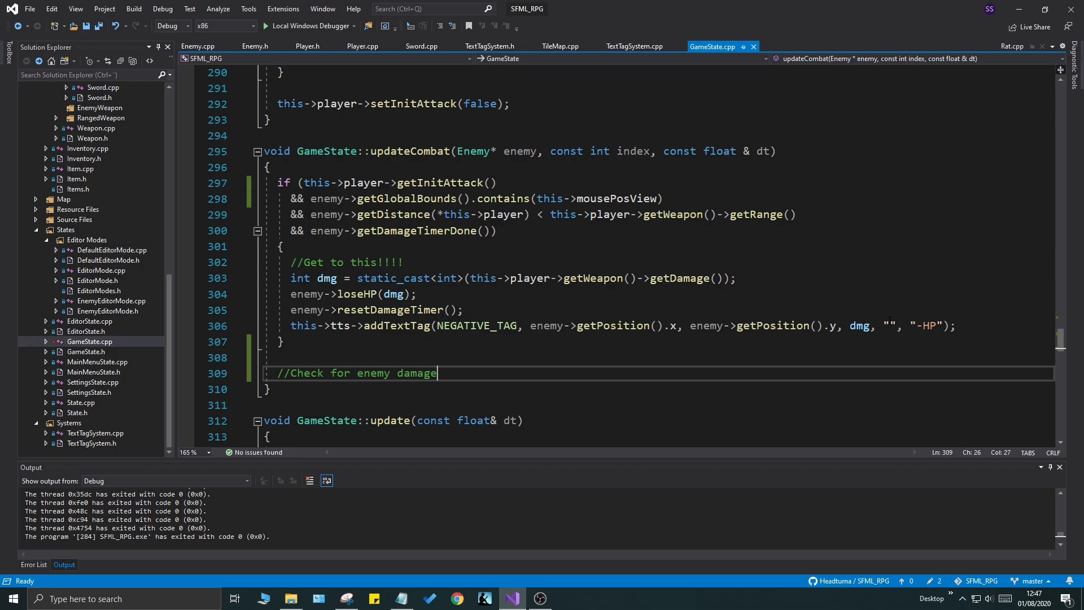
pyautogui.moveTo(165, 395)
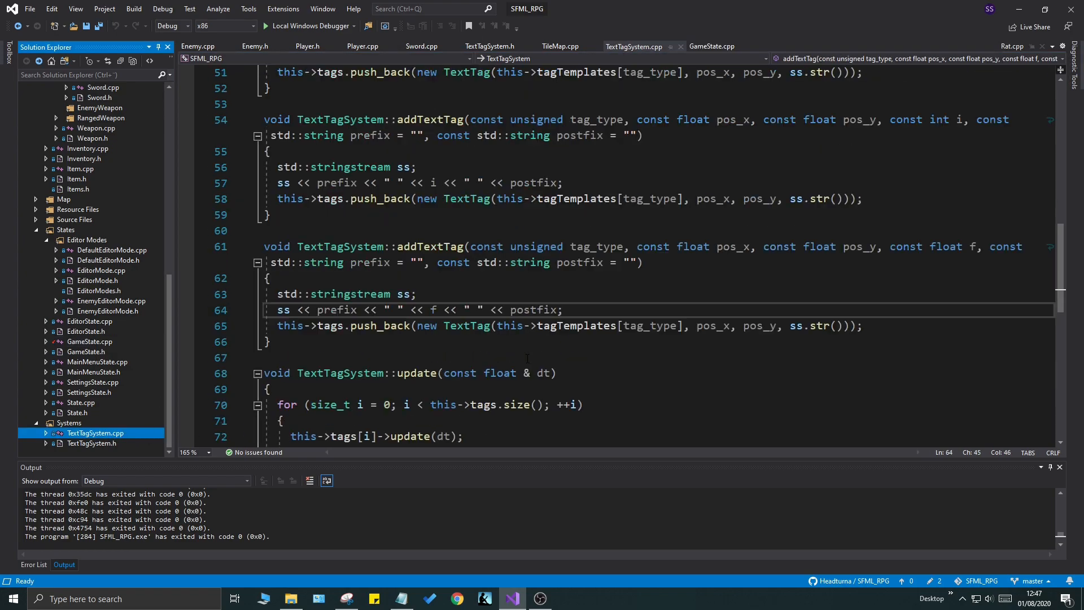
# Step: Review the default, negative and experience tag templates in TextTagSystem.cpp's initTagTemplates
pyautogui.scroll(3)
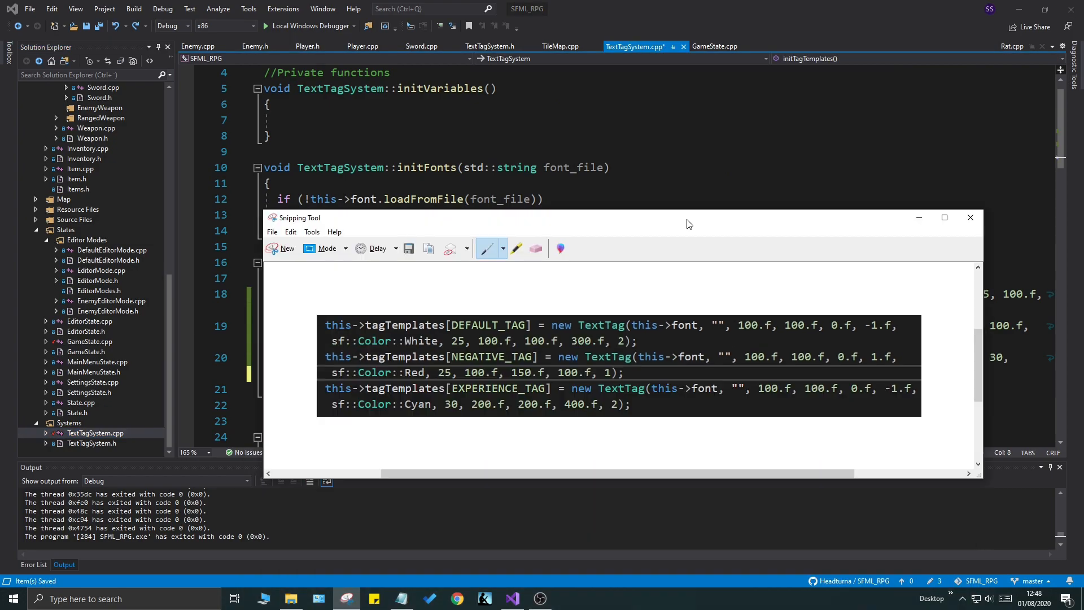
pyautogui.moveTo(912, 299)
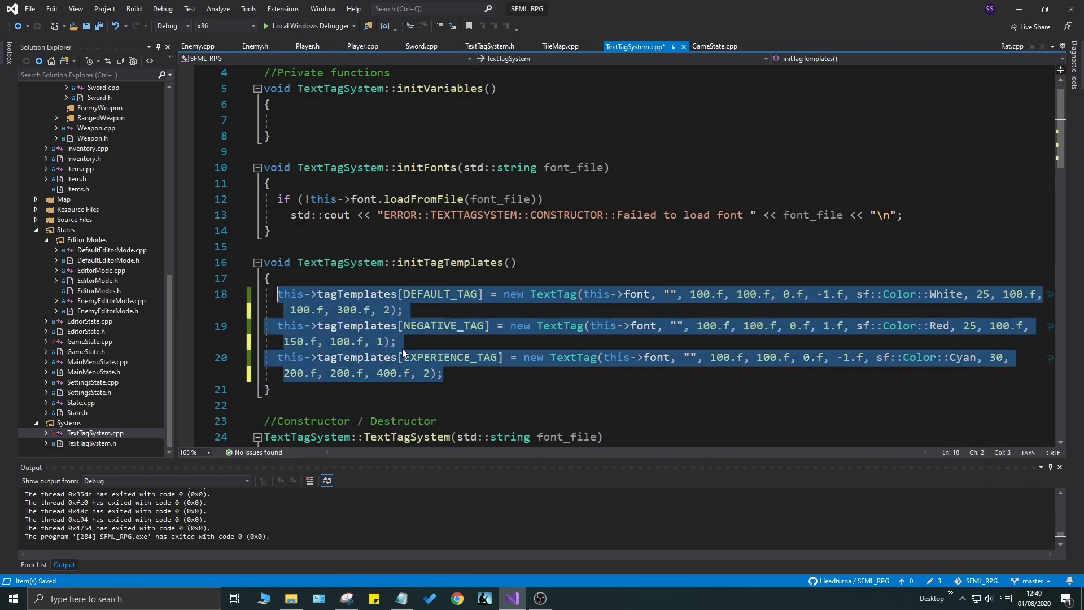
pyautogui.click(982, 294)
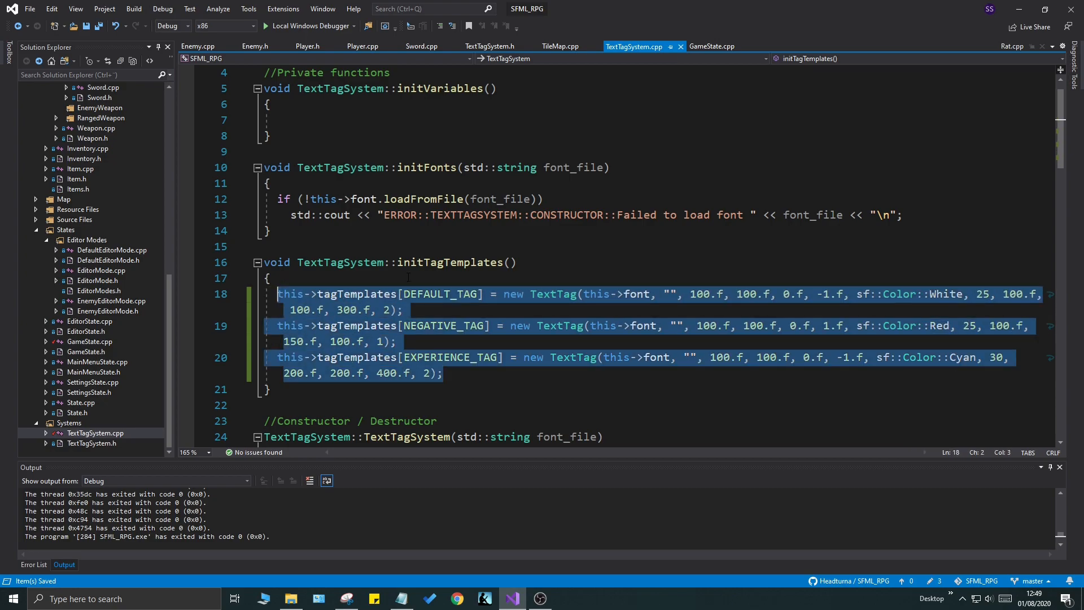
pyautogui.click(276, 277)
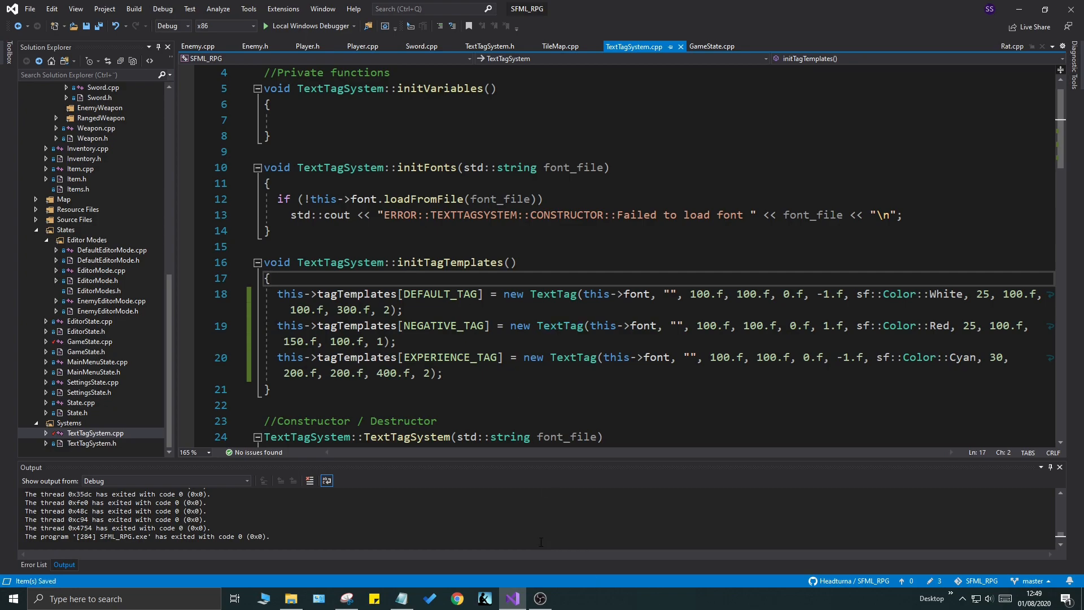
# Step: Offset the damage tag x position by -50.f and switch it to DEFAULT_TAG with no -HP suffix
pyautogui.click(712, 47)
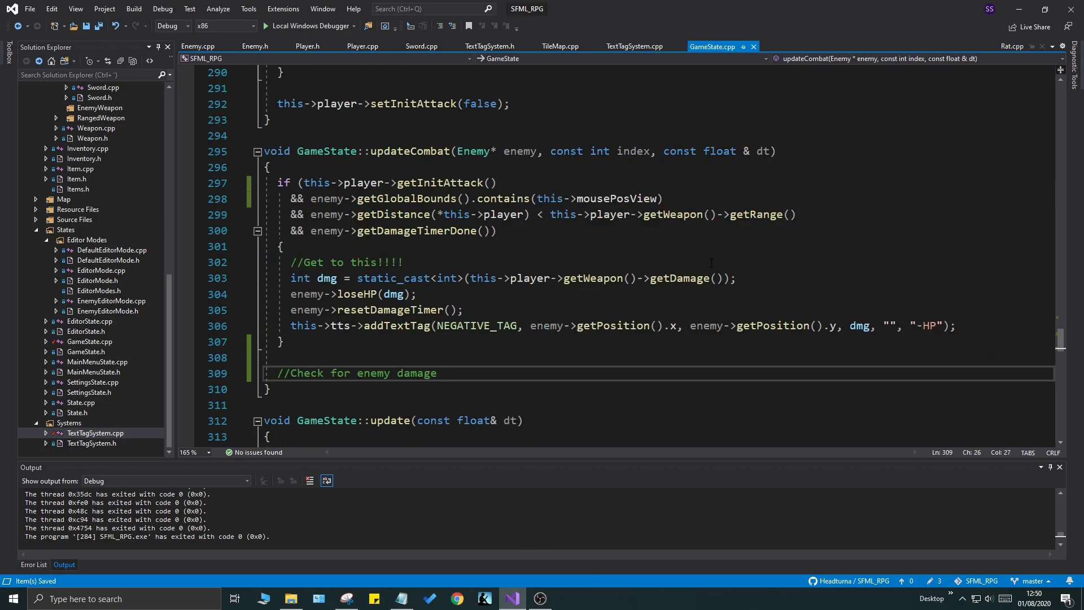
pyautogui.click(670, 326)
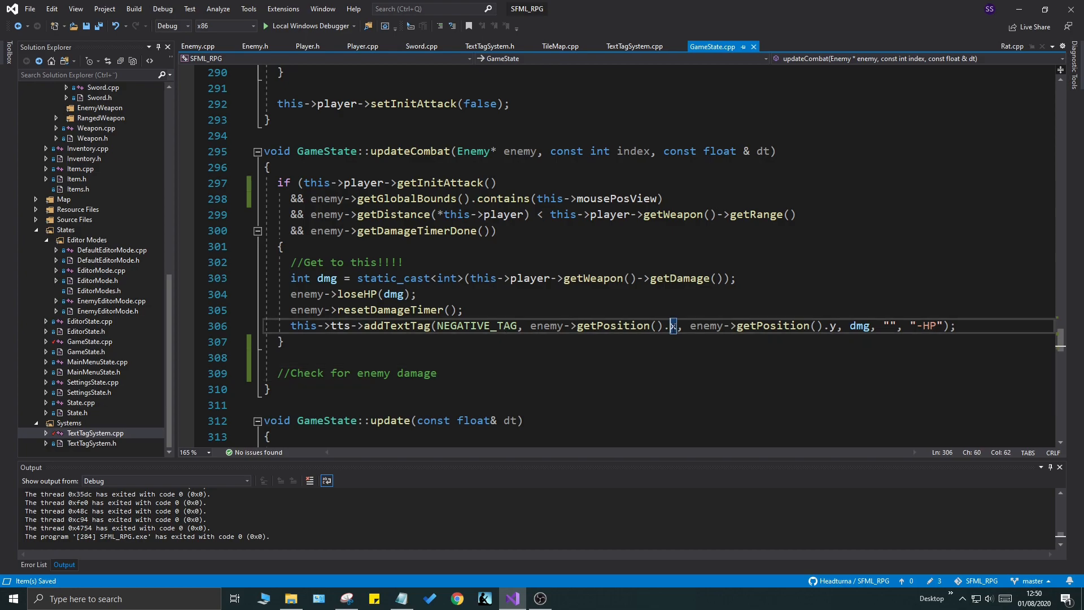
pyautogui.write('-')
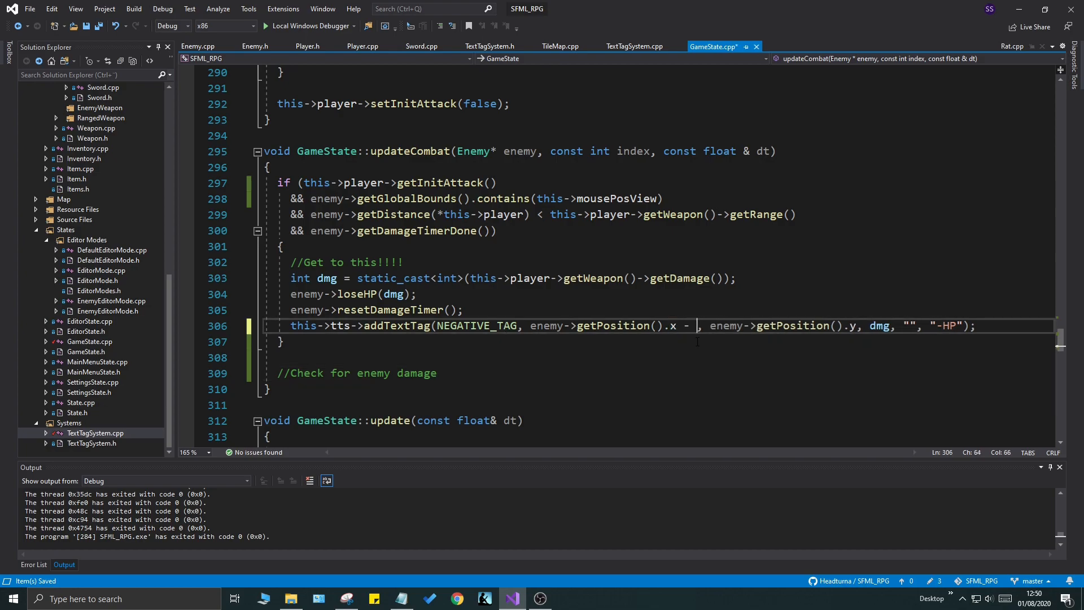
pyautogui.write('50.f')
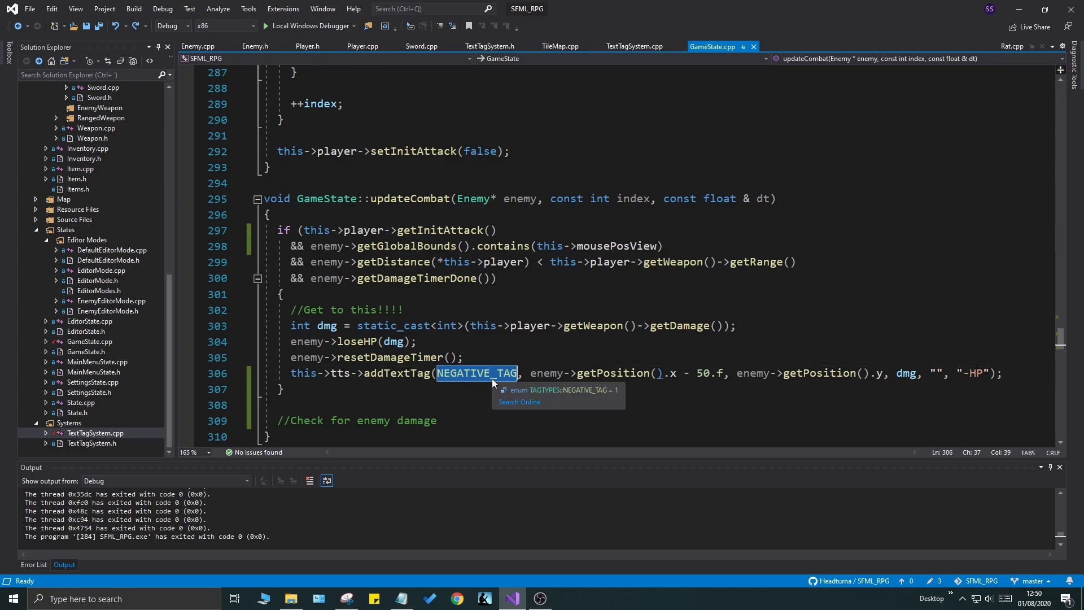
pyautogui.write('DEFAULT_TAGH')
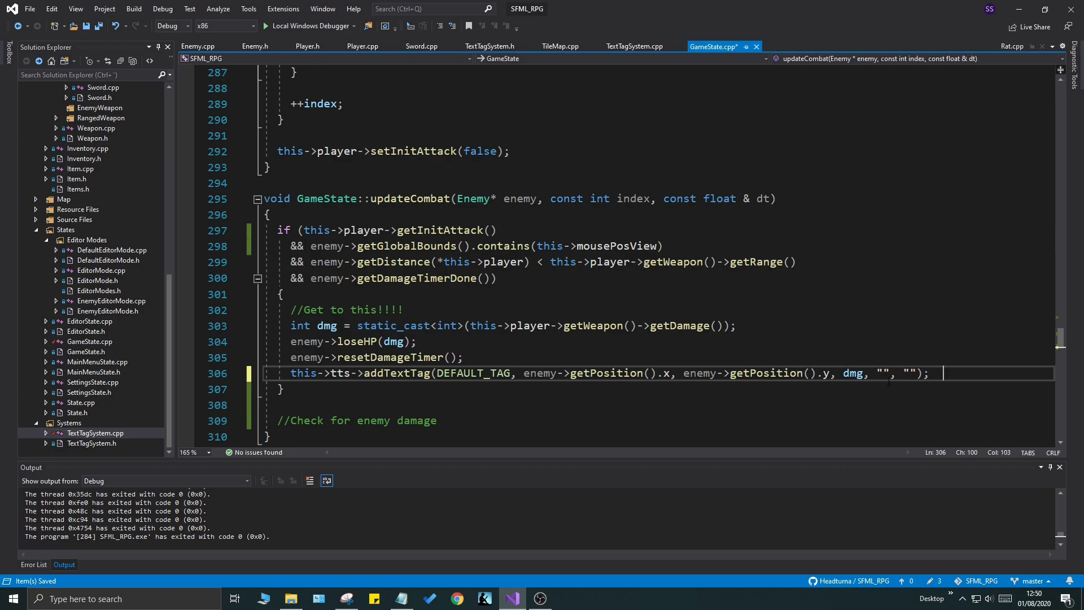
pyautogui.press('ctrl+f')
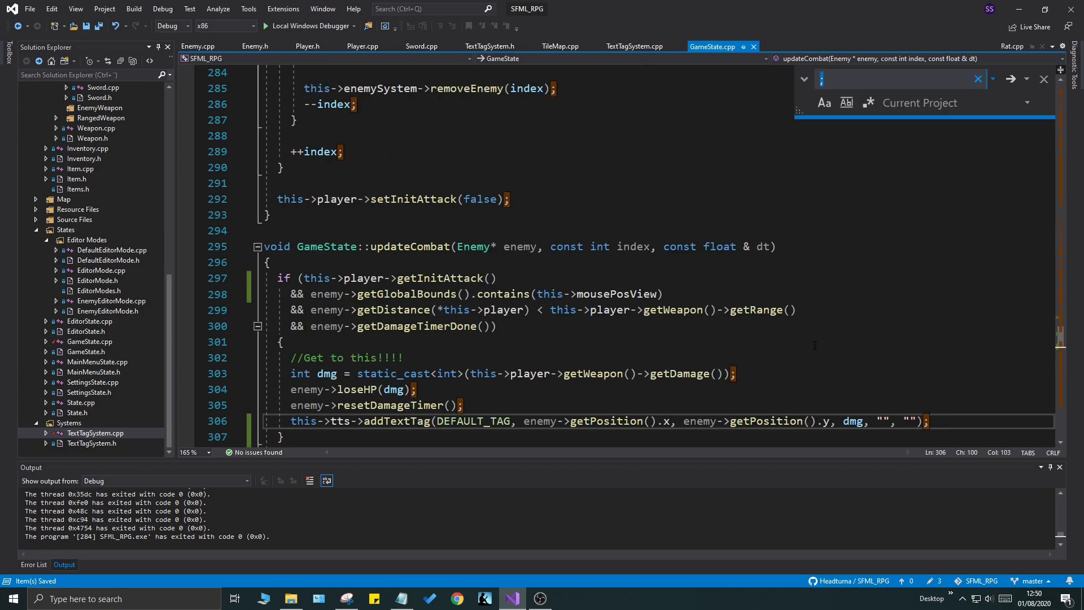
# Step: Shift the EXPERIENCE tag - 50.f left with separate '+' and 'EXP' strings, and run the debugger
pyautogui.write('EXPERIENCE')
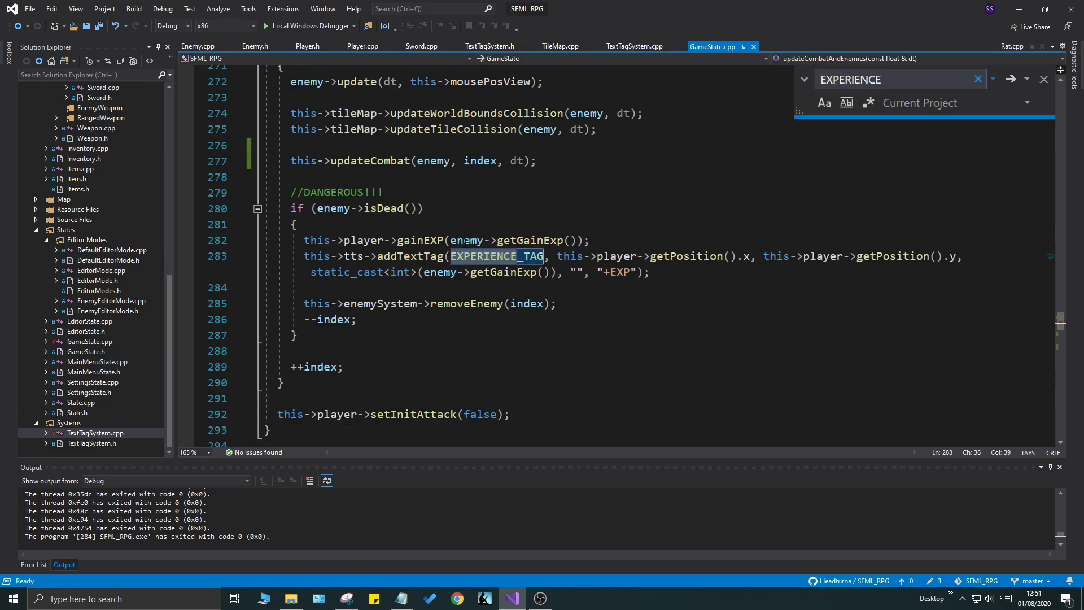
pyautogui.click(746, 256)
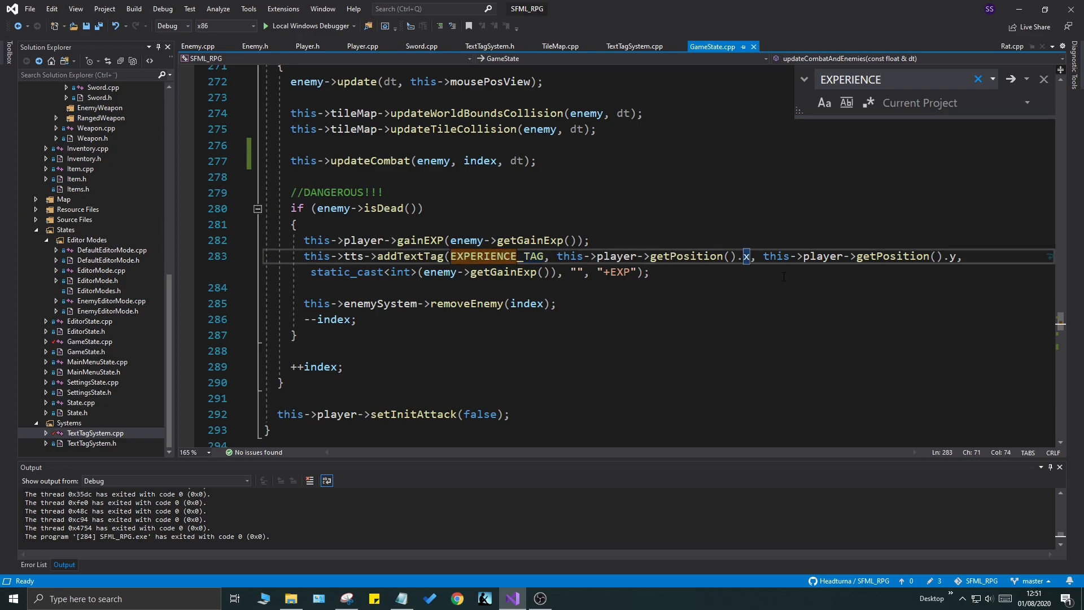
pyautogui.write('- 50.f')
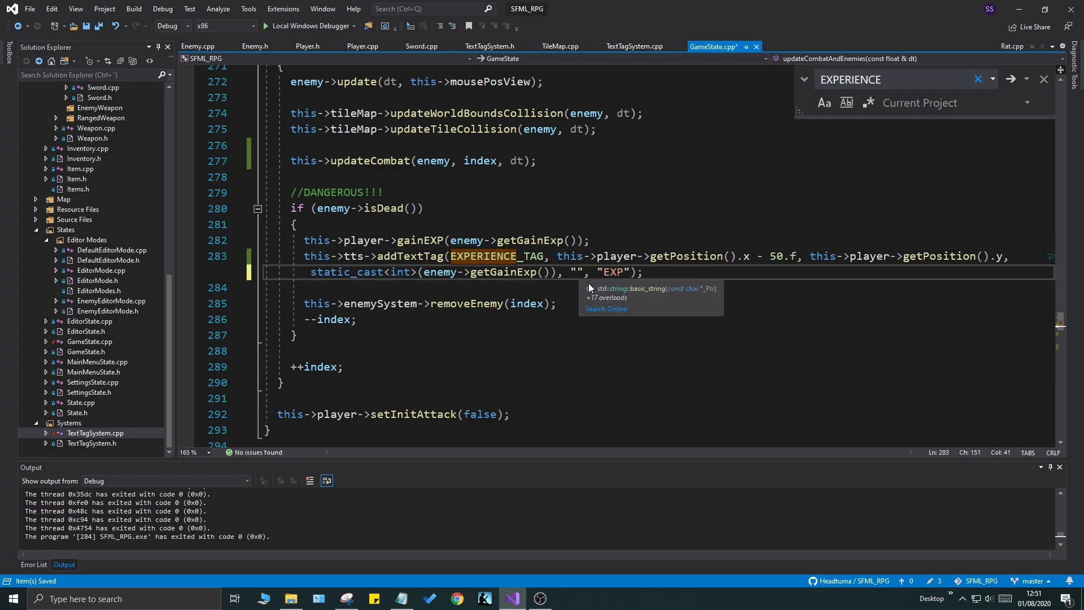
pyautogui.write('+')
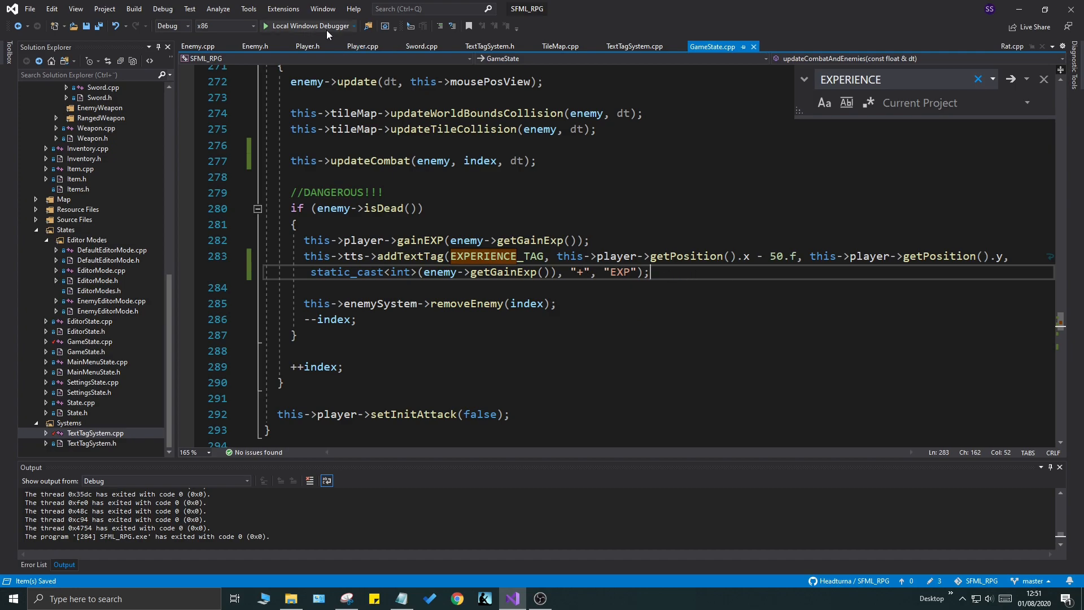
pyautogui.click(308, 26)
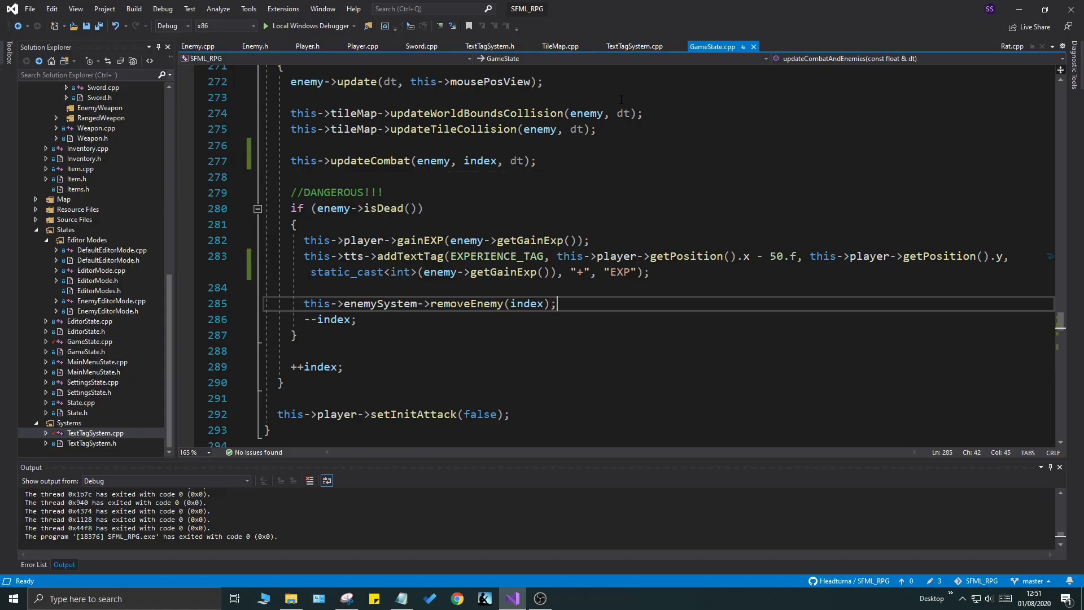
# Step: Add an if on enemy/player global bounds intersection calling player->loseHP with the enemy's damageMax
pyautogui.scroll(-3)
pyautogui.write('//Check for enemy damage')
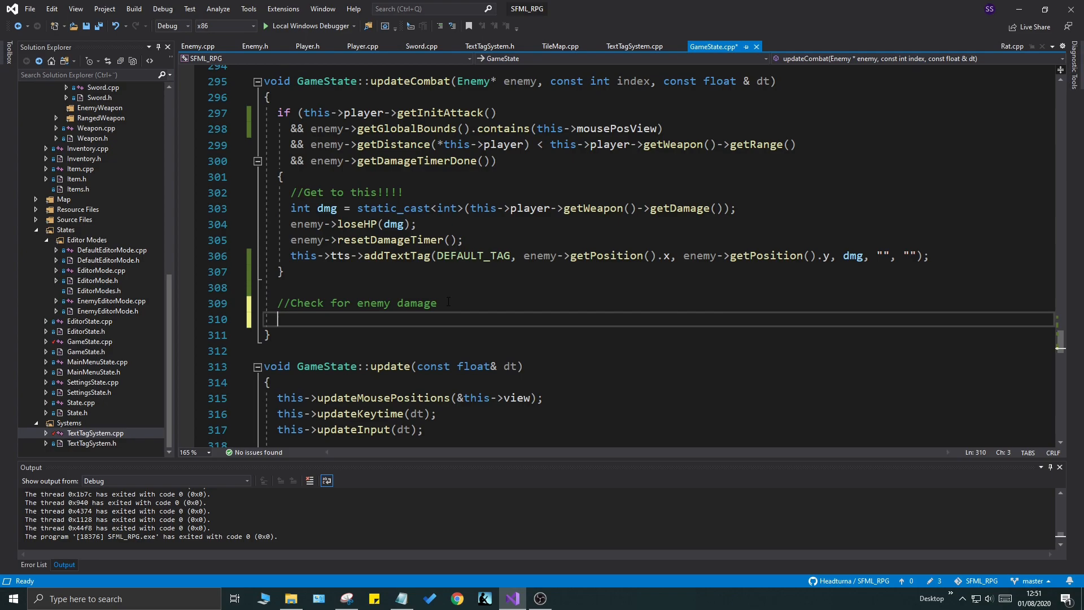
pyautogui.write('if(')
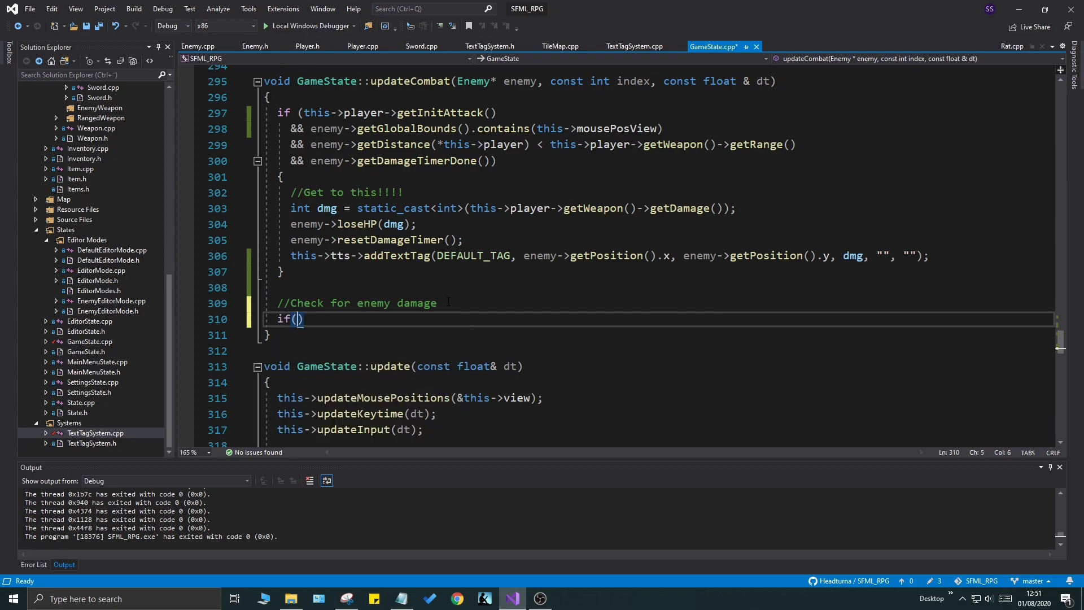
pyautogui.write('enemy->getGlobalBounds')
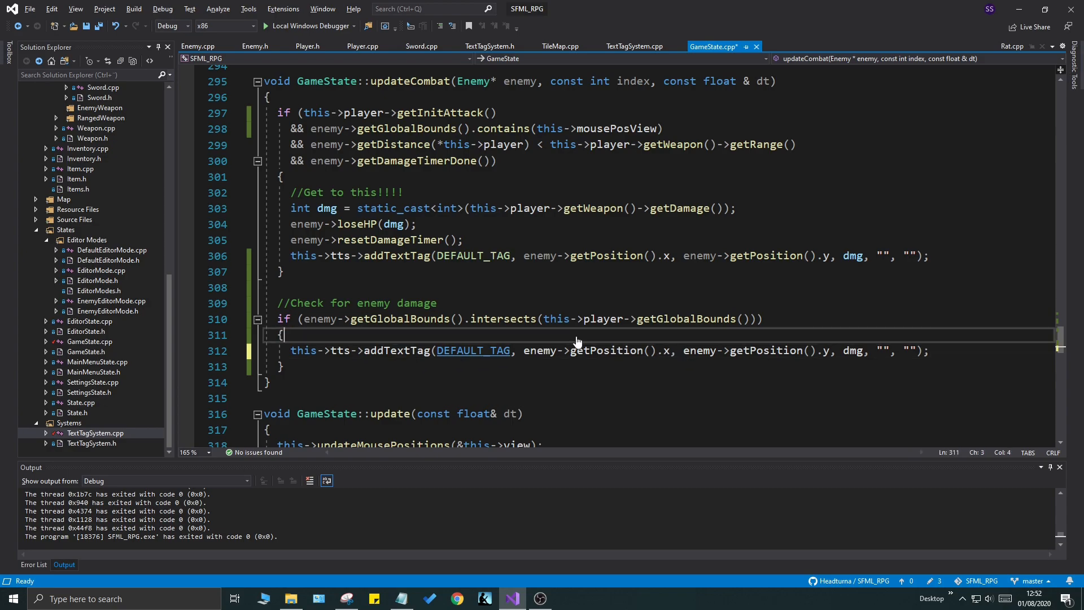
pyautogui.write('this->player-')
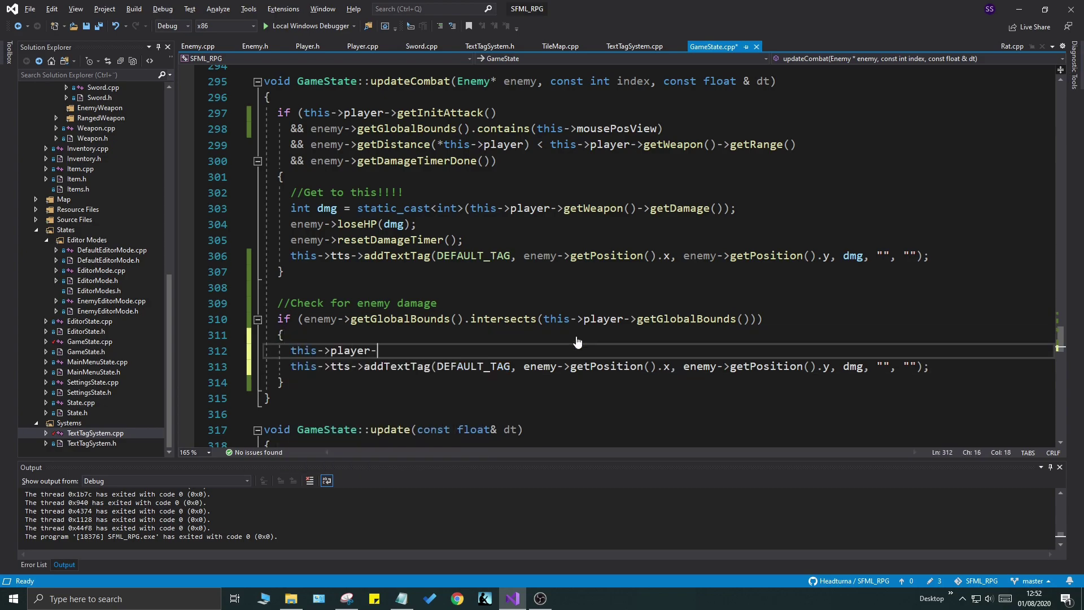
pyautogui.write('loseHP(enemy-')
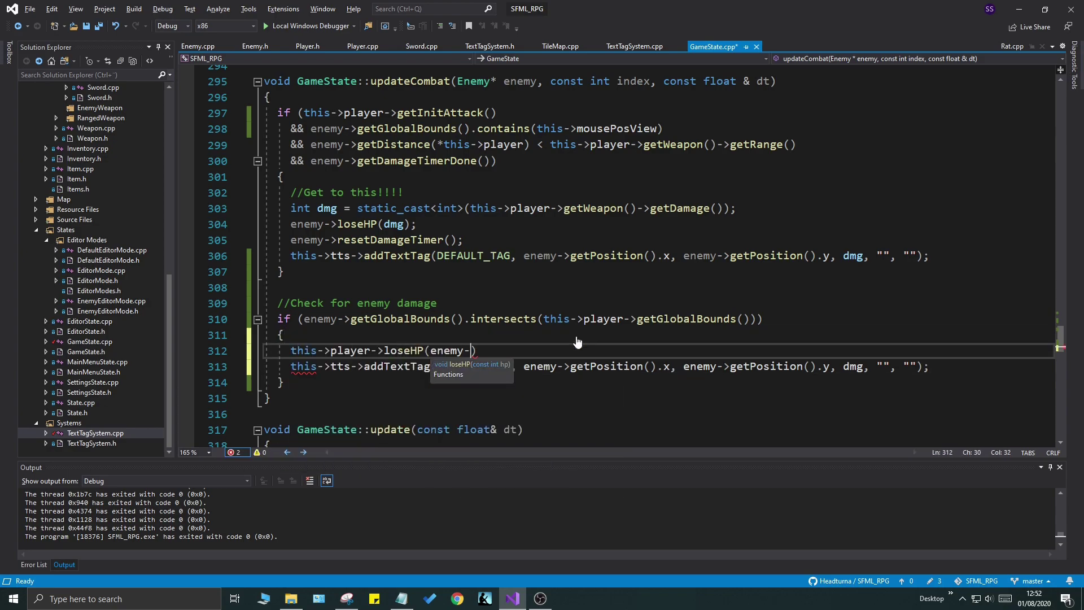
pyautogui.write('getAttributeComp()')
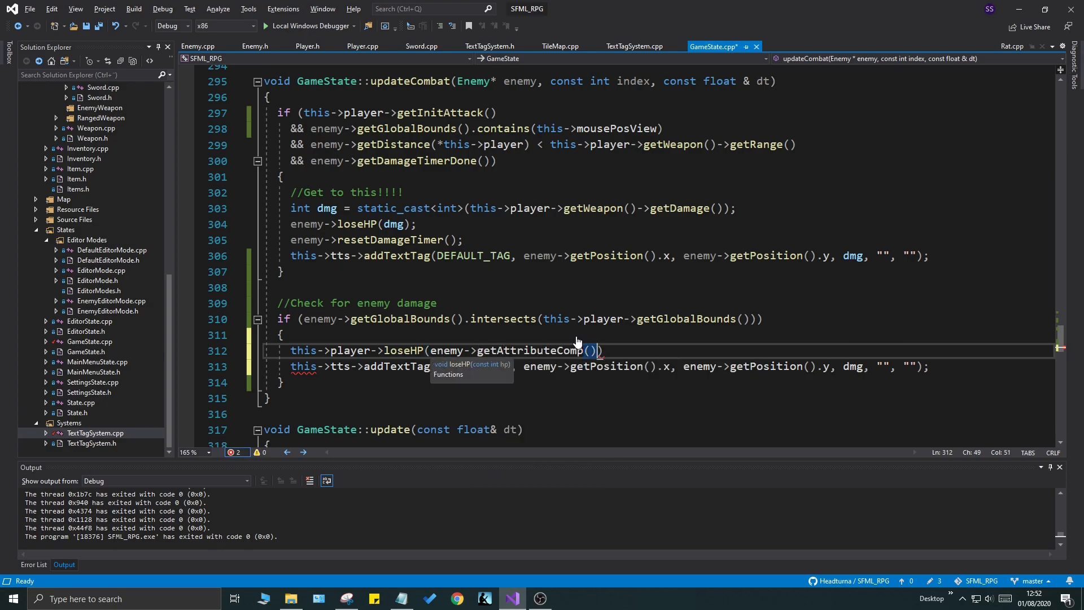
pyautogui.write('->damageMax')
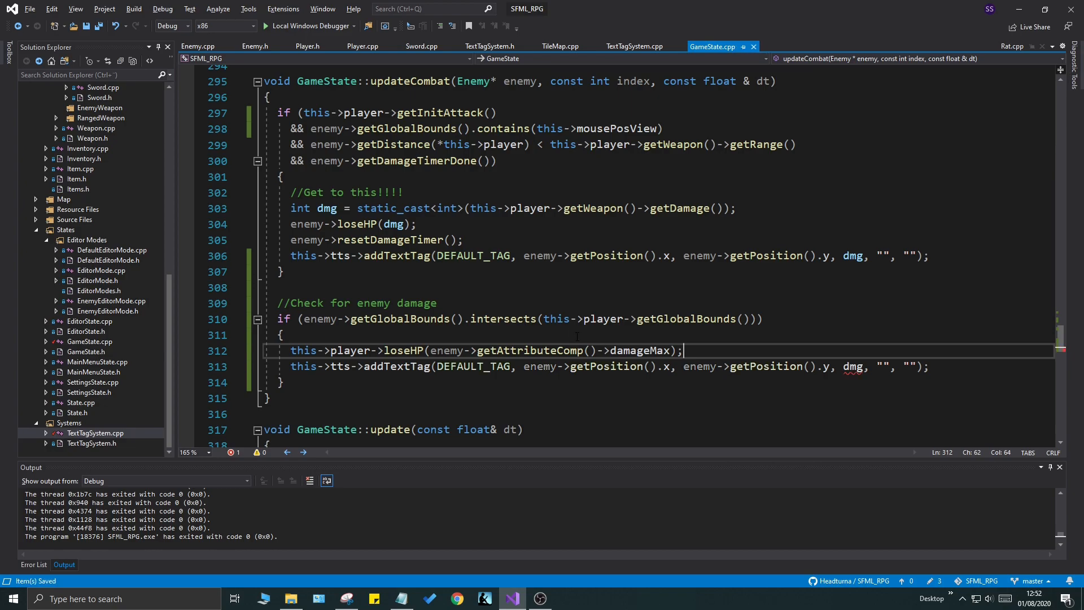
# Step: Declare int dmg = enemy->getAttributeComp()->damageMax for the collision damage and text tag
pyautogui.doubleClick(638, 350)
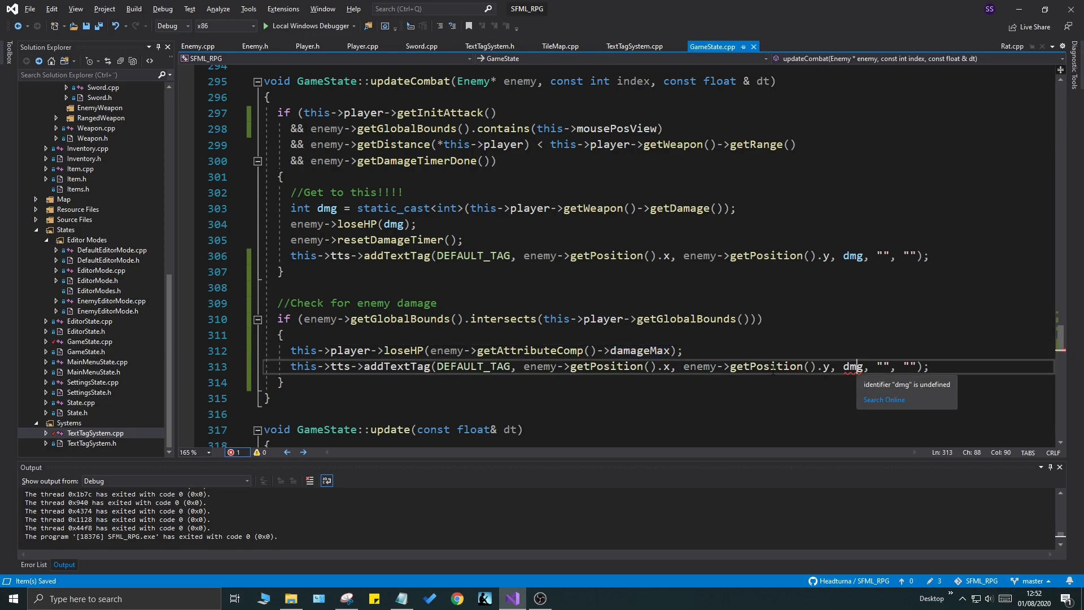
pyautogui.write('int dmg')
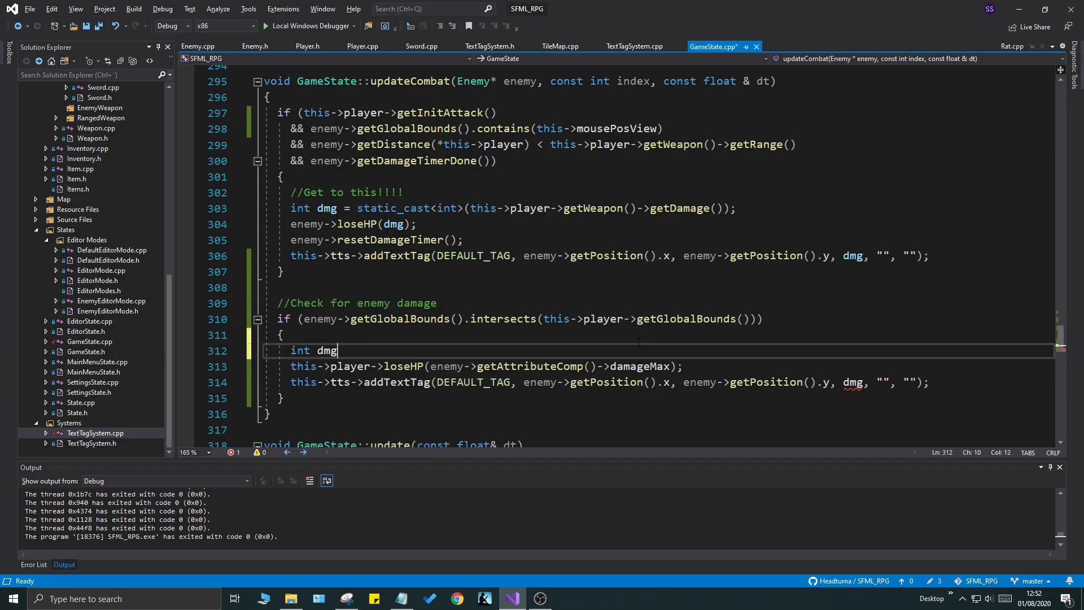
pyautogui.write('= enemy->getAttributeComp()->damageMax')
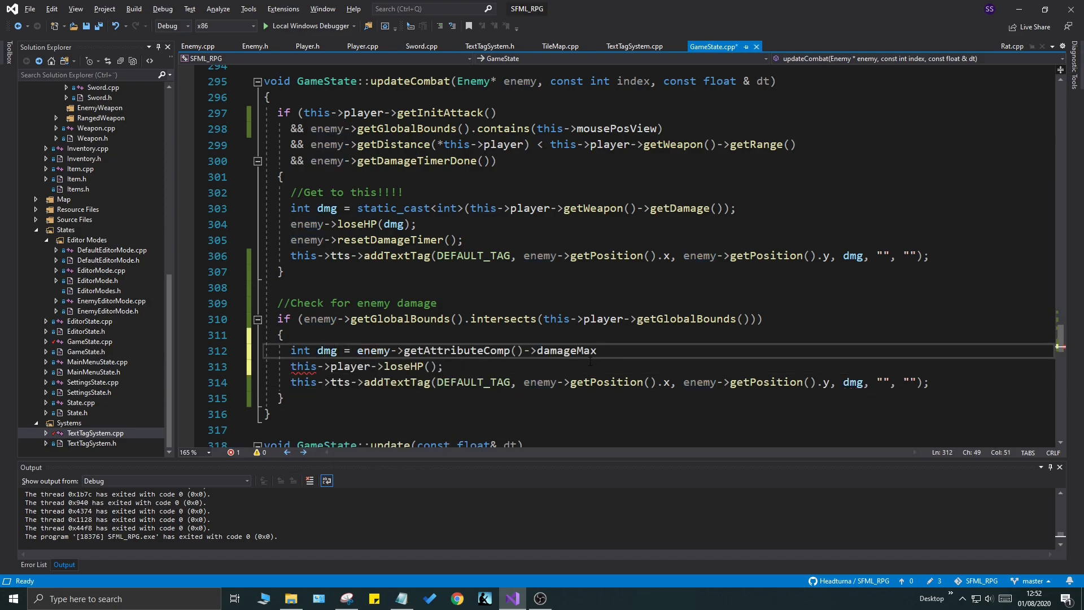
pyautogui.write(';')
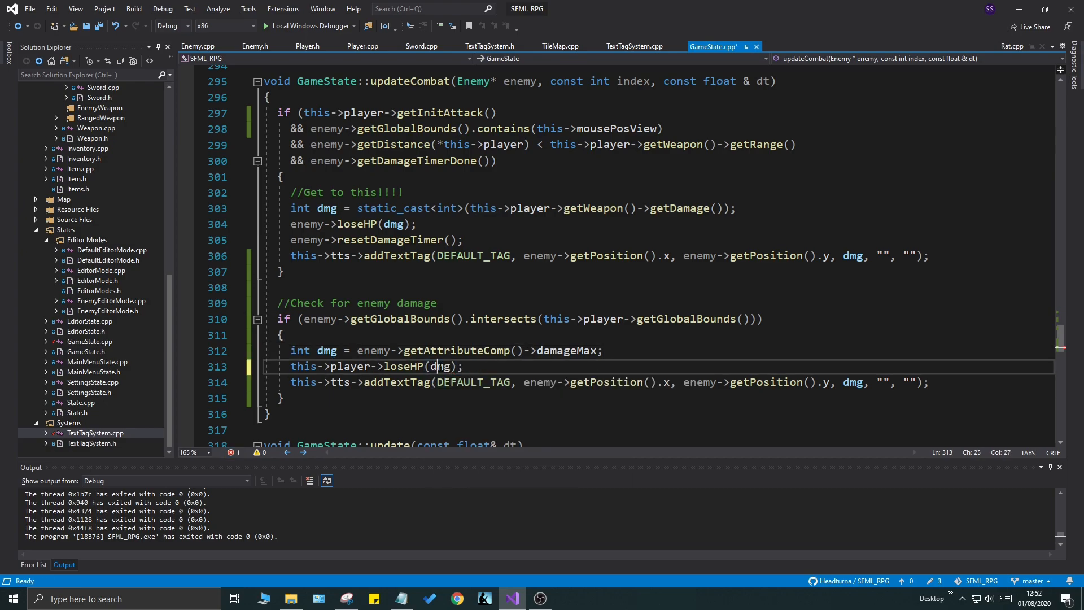
pyautogui.click(265, 26)
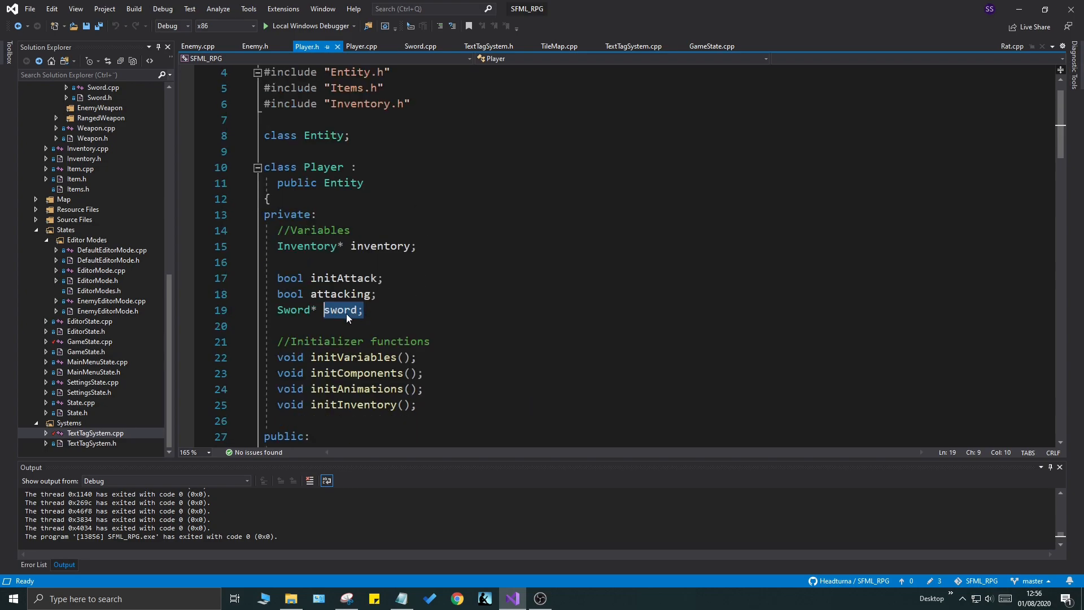
# Step: Declare sf::Clock damageTimer and sf::Int32 damageTimerMax in Player.h
pyautogui.press('enter')
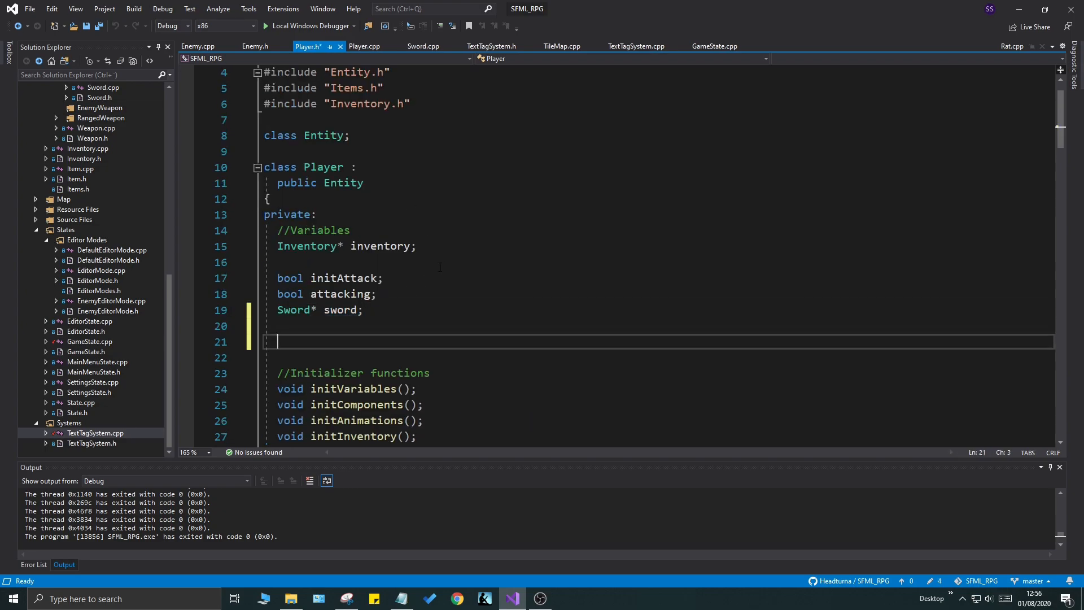
pyautogui.write('sf::Clock')
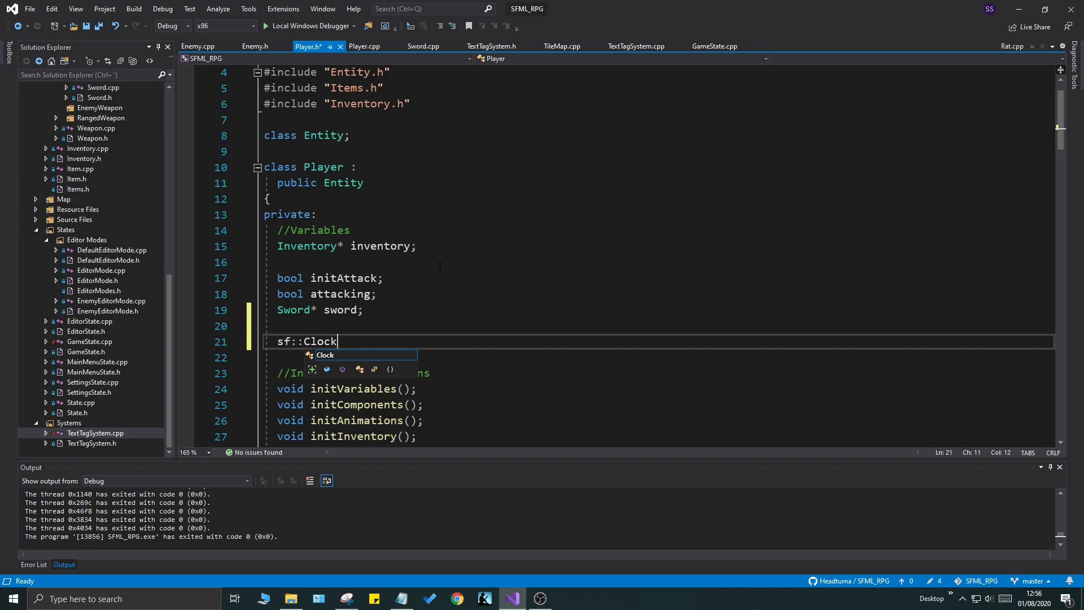
pyautogui.write('damageTimer;')
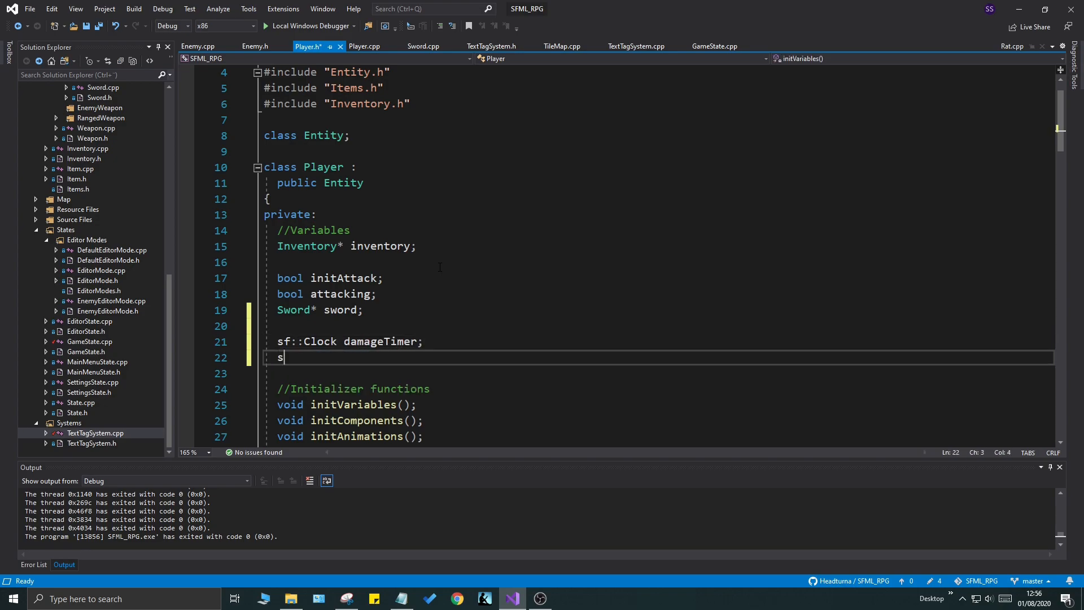
pyautogui.write('f::int32 damageTimerAM')
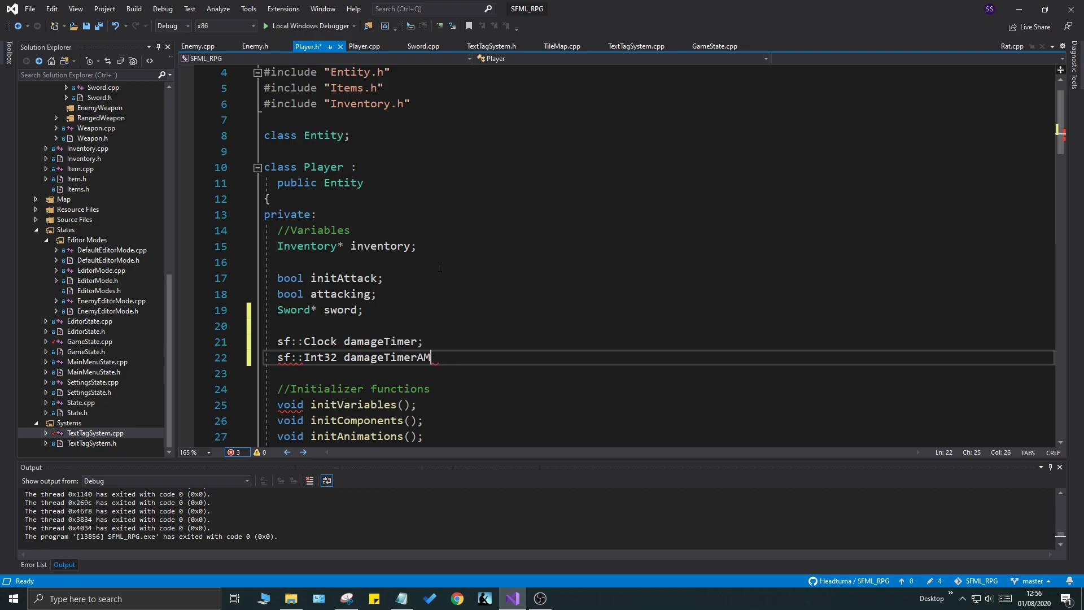
# Step: Initialise this->damageTimerMax = 500 in Player.cpp's initVariables
pyautogui.click(360, 47)
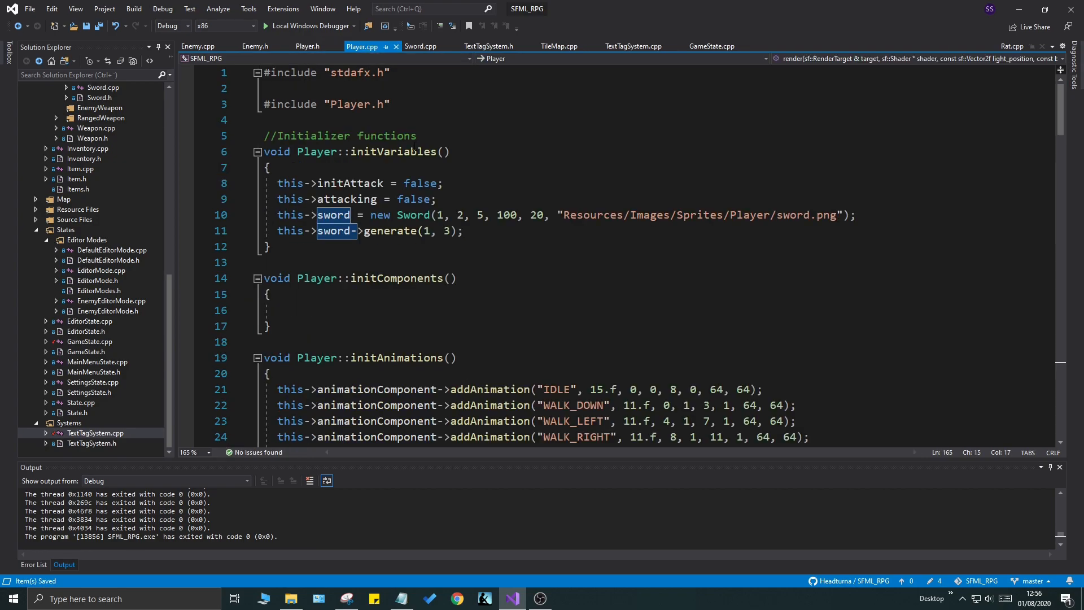
pyautogui.press('Enter')
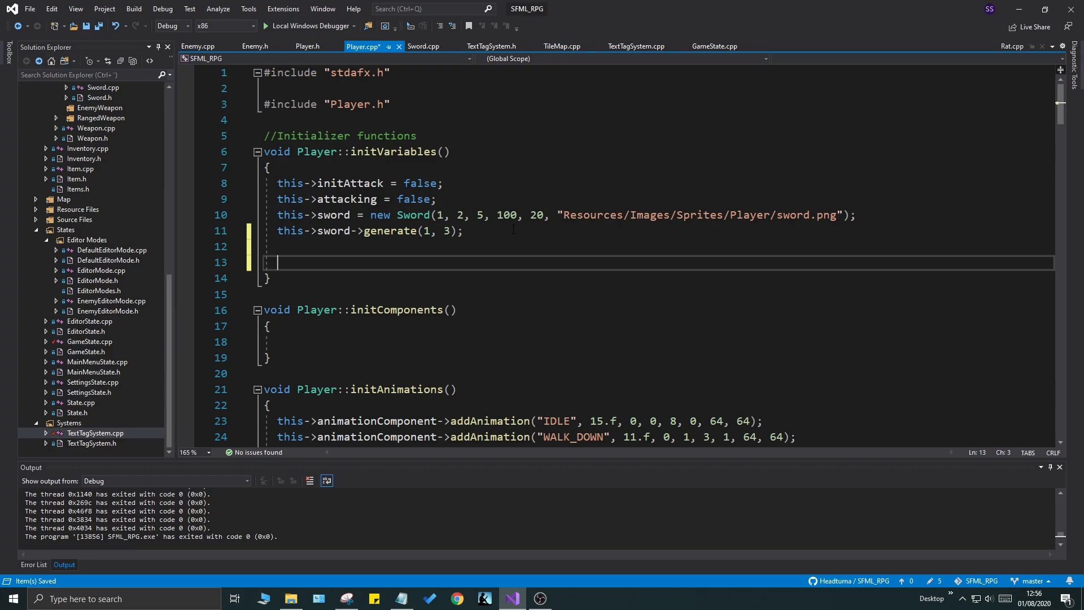
pyautogui.write('this->damageTimerMax =')
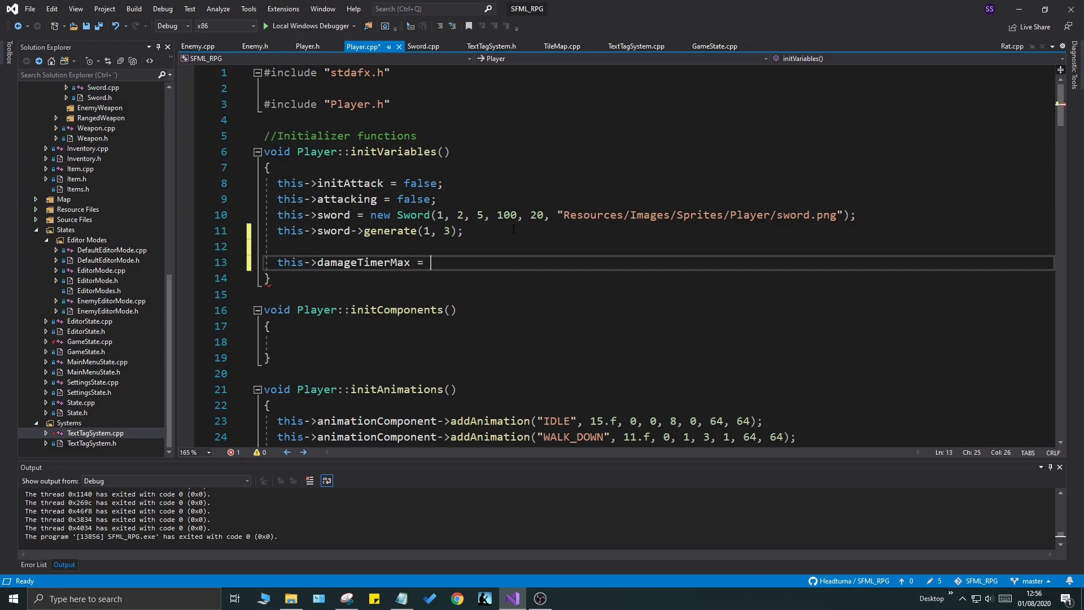
pyautogui.write('500;')
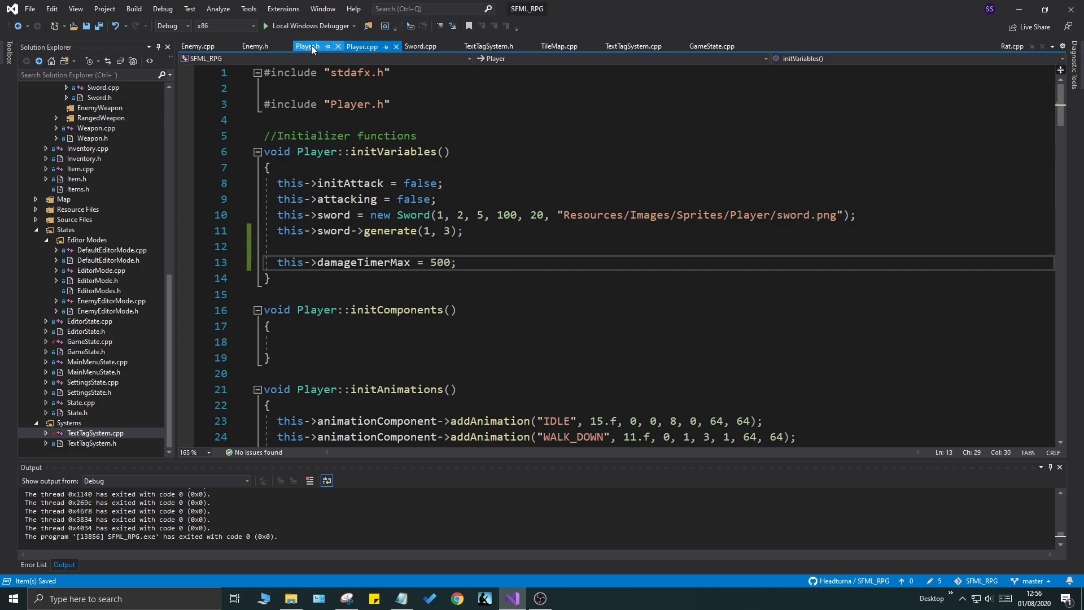
pyautogui.click(305, 47)
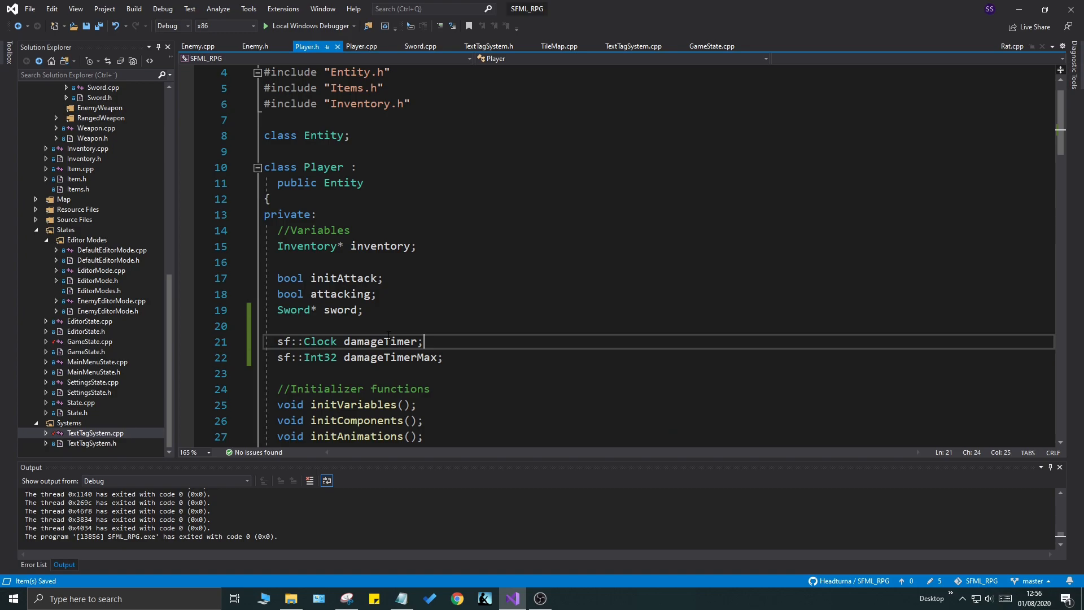
pyautogui.scroll(-3)
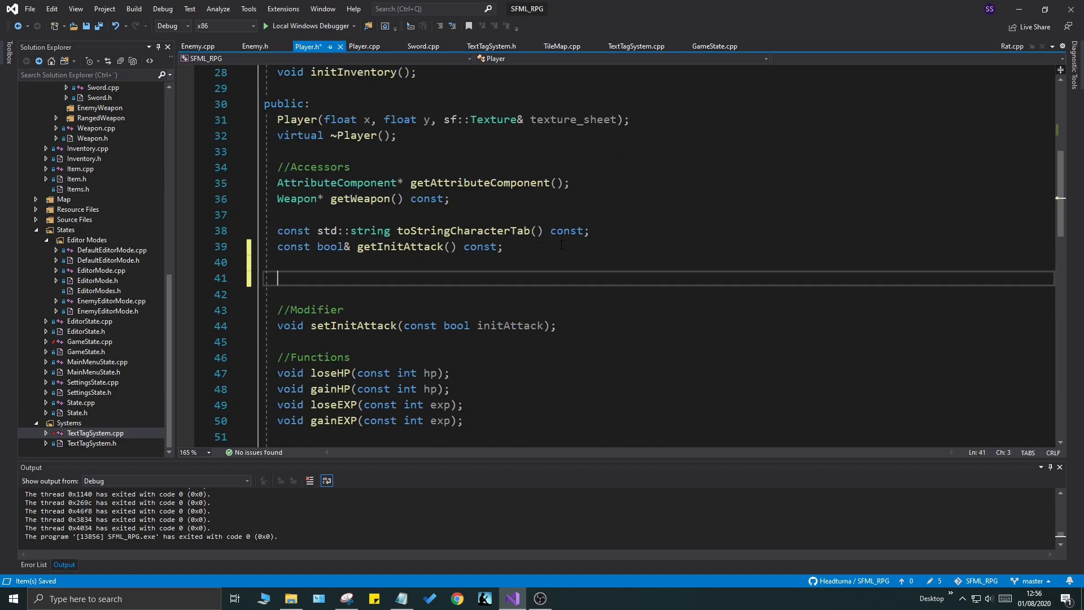
# Step: Declare const bool getDamageTimer() in Player and compare with Enemy::getDamageTimerDone
pyautogui.write('const bool')
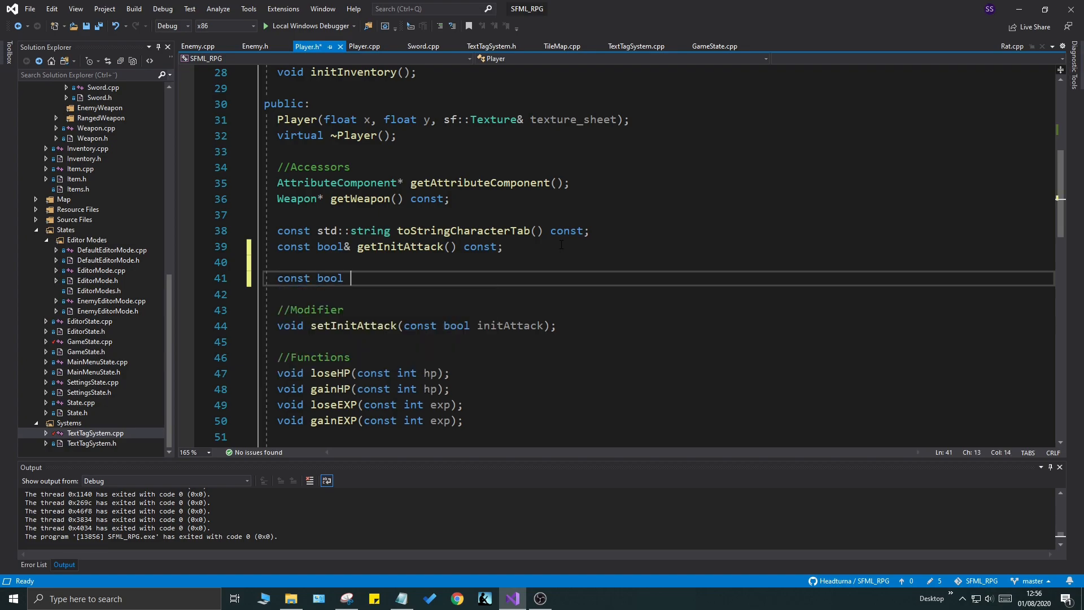
pyautogui.write('getDamageTimer();')
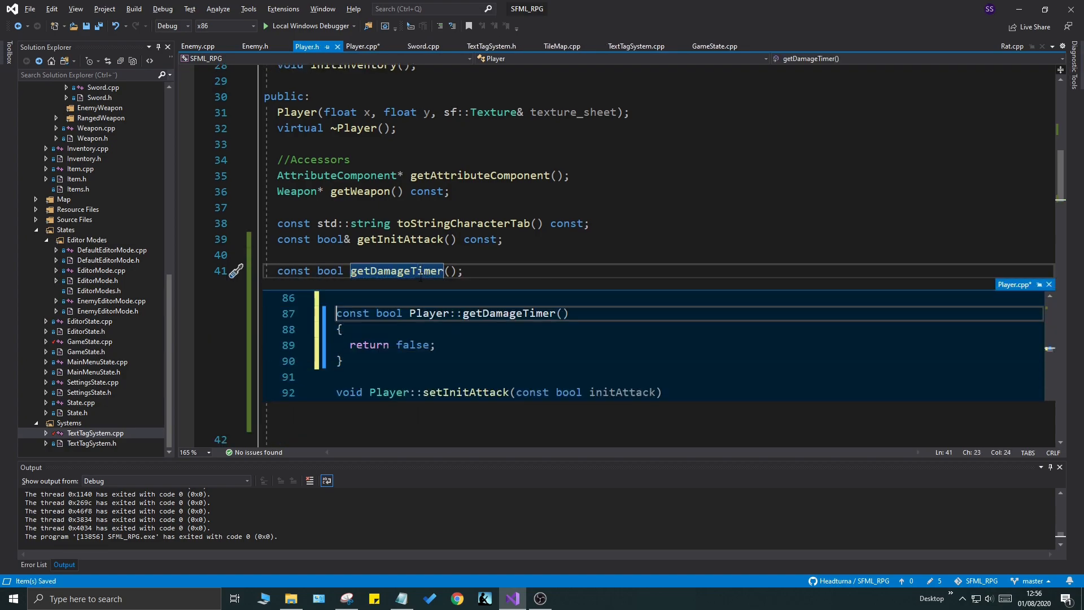
pyautogui.click(198, 47)
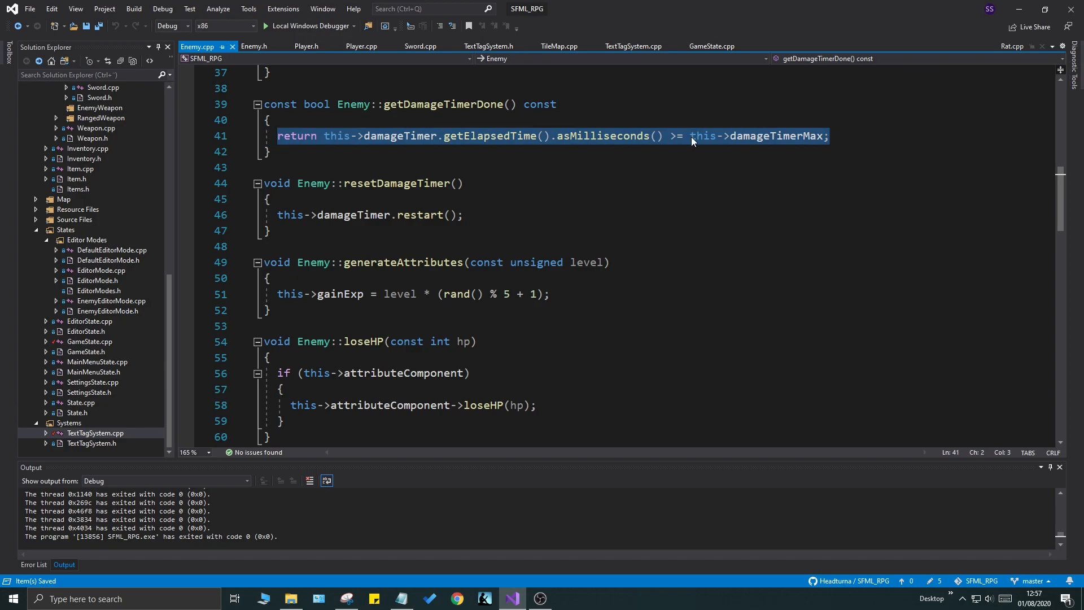
pyautogui.click(828, 135)
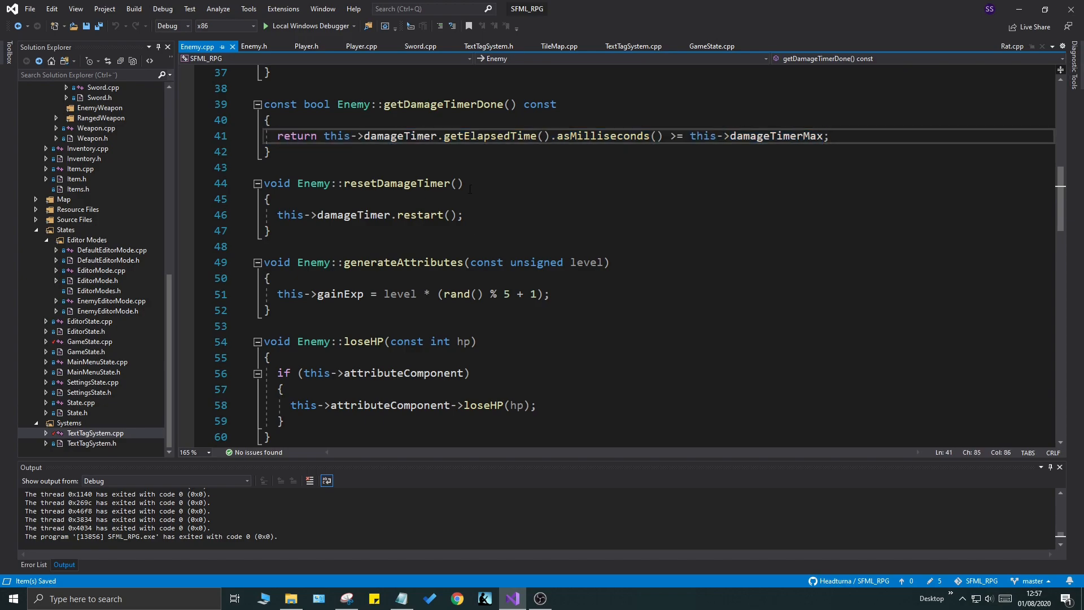
pyautogui.click(255, 46)
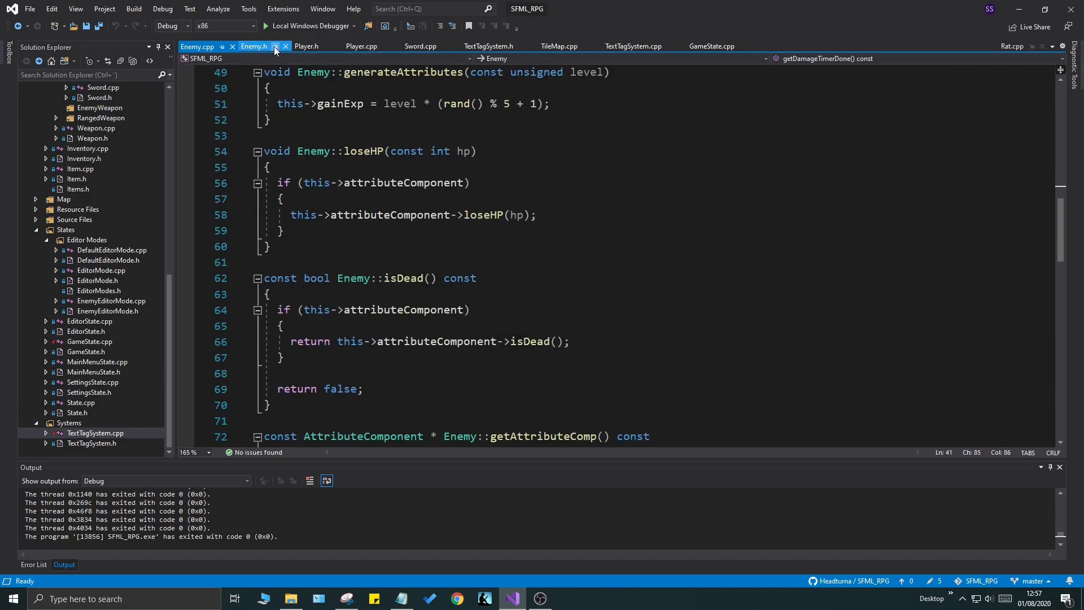
pyautogui.click(360, 46)
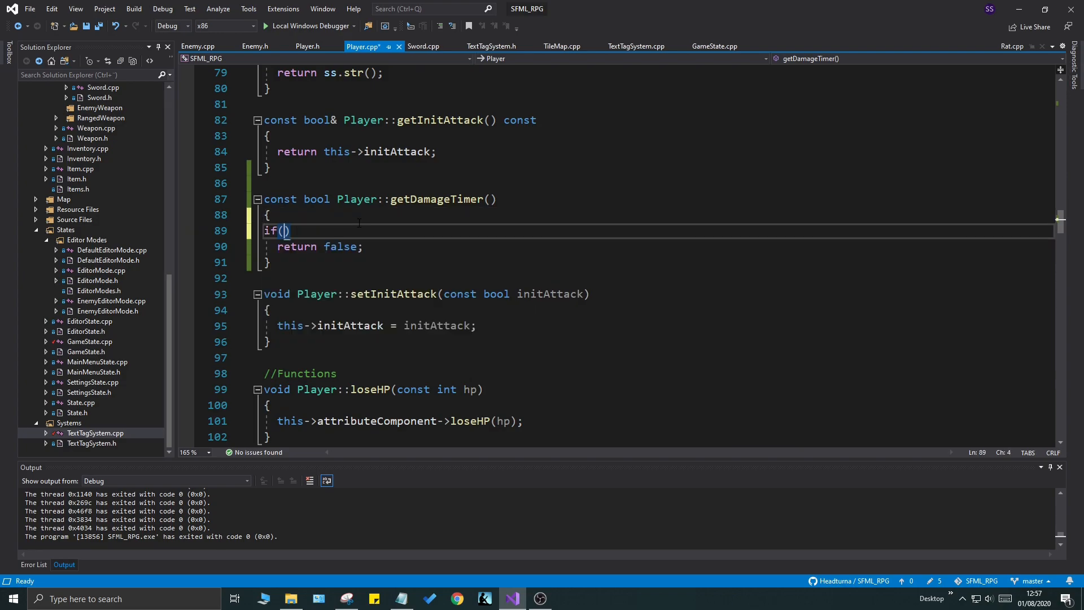
# Step: Return true when damageTimer elapsed milliseconds >= damageTimerMax, restarting the timer, else return false
pyautogui.write('this->damageTimer')
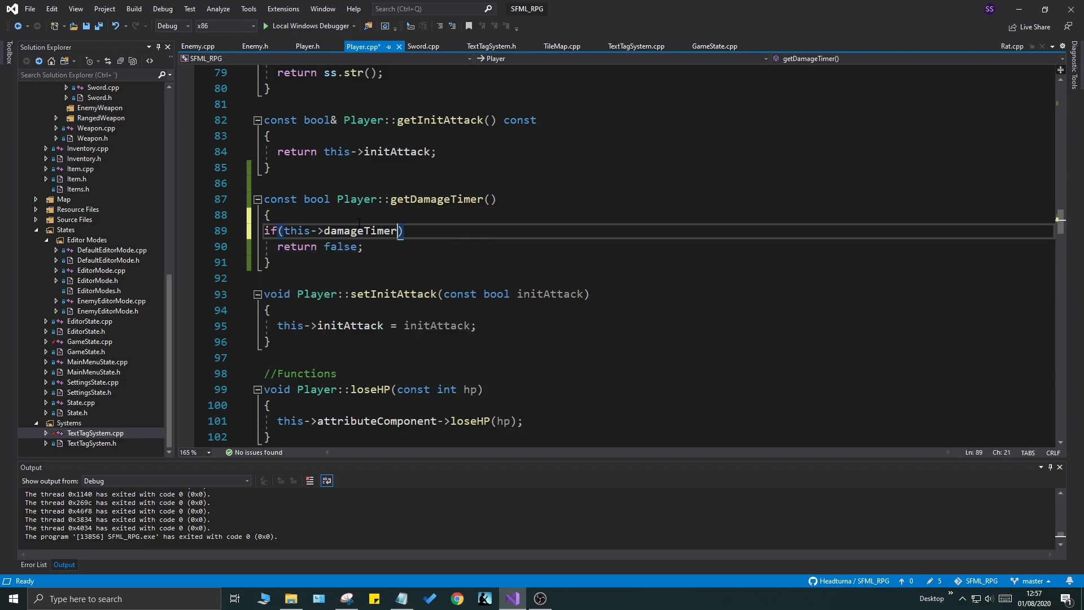
pyautogui.write('.getElapsedTime()')
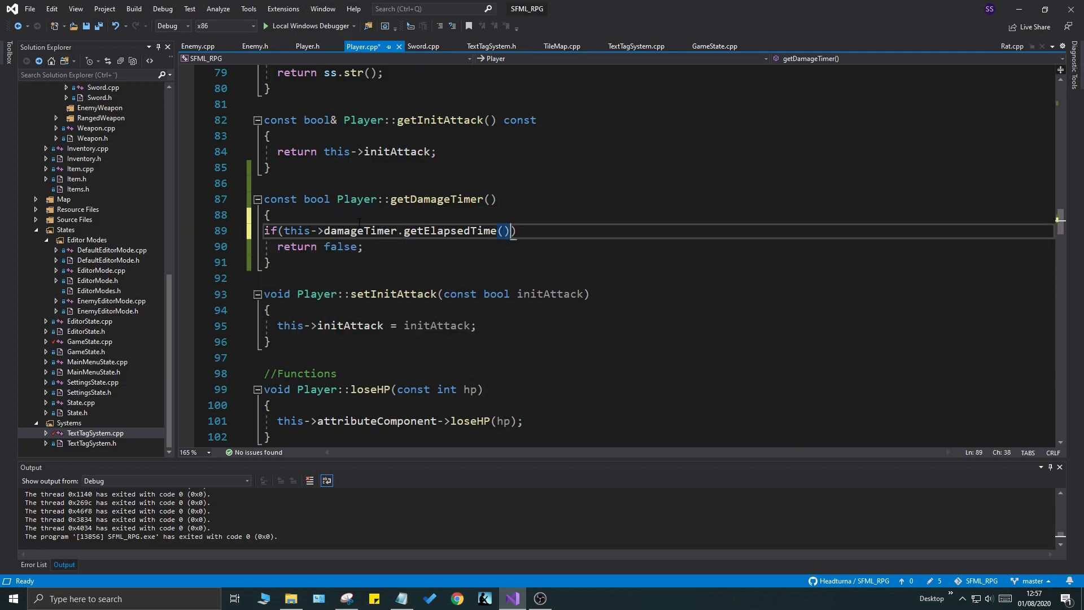
pyautogui.write('.asMilliseconds()')
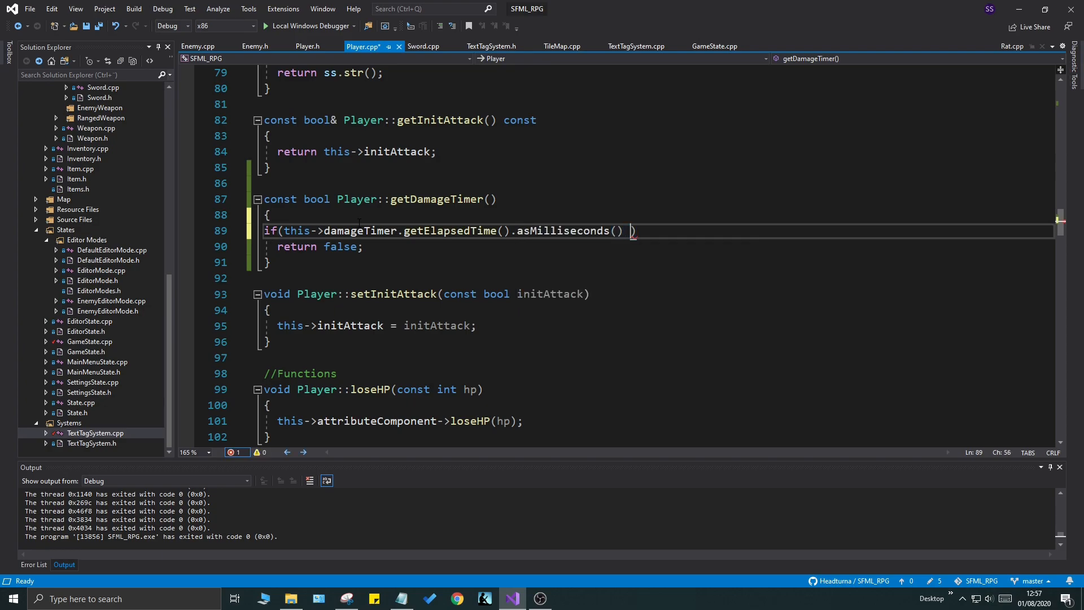
pyautogui.write('>= this->t')
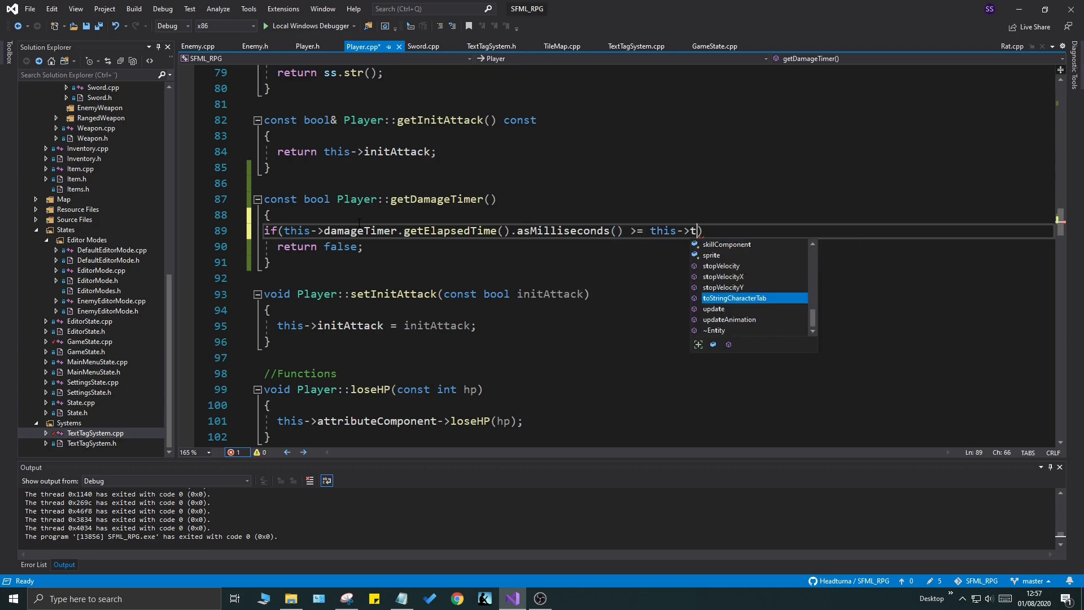
pyautogui.write('amageTimerMax')
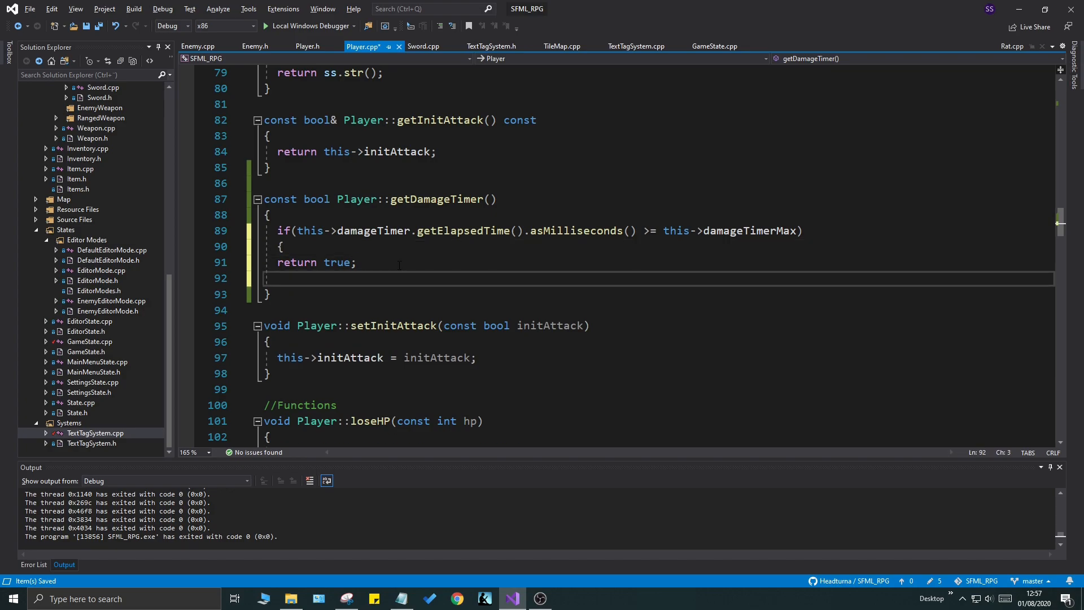
pyautogui.write('return false;')
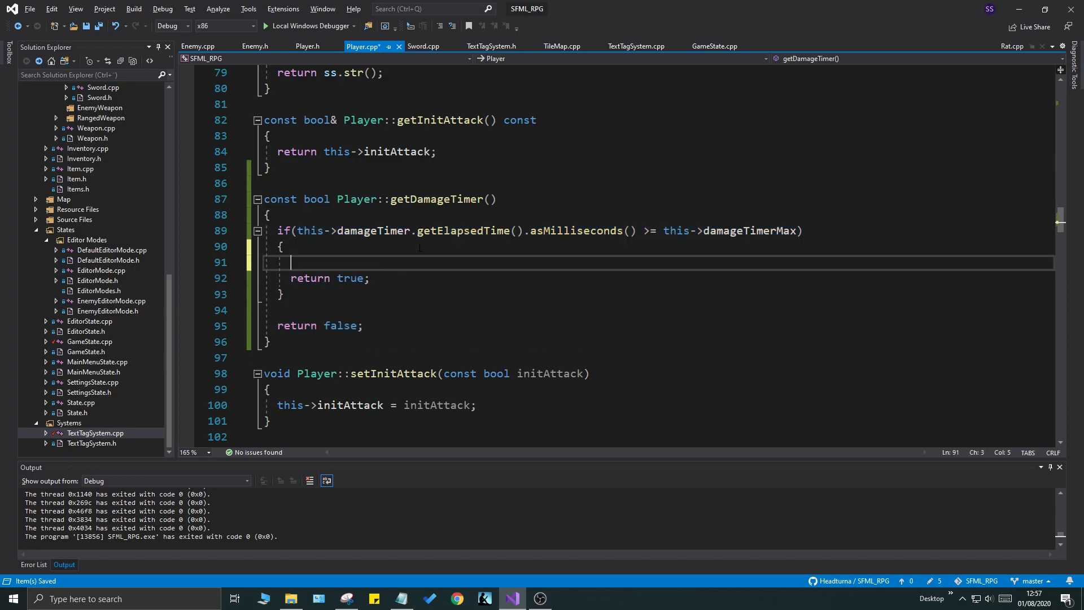
pyautogui.write('this->damageTimer')
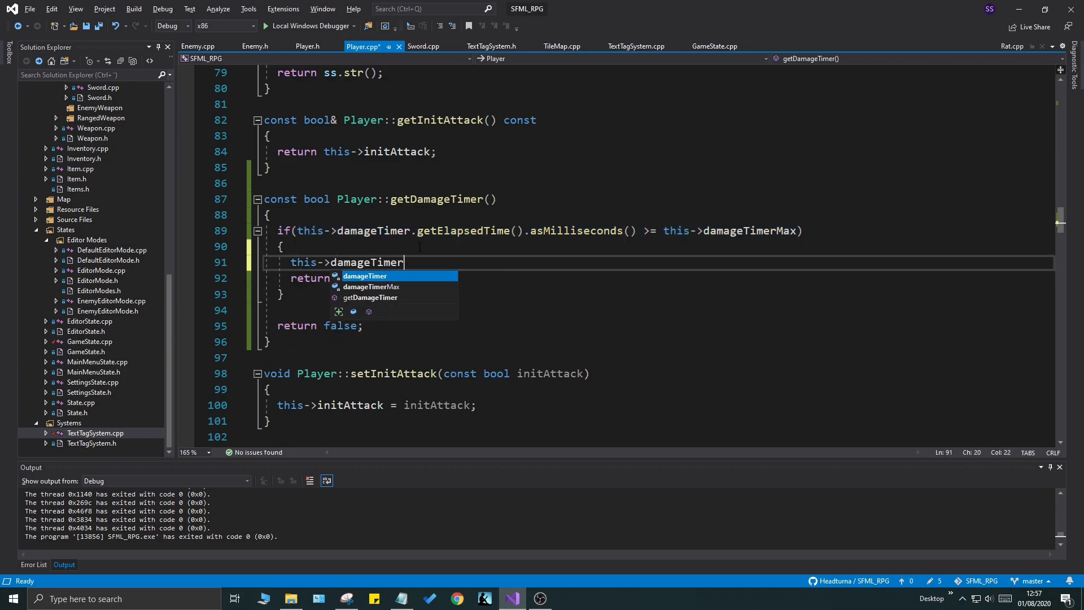
pyautogui.click(712, 46)
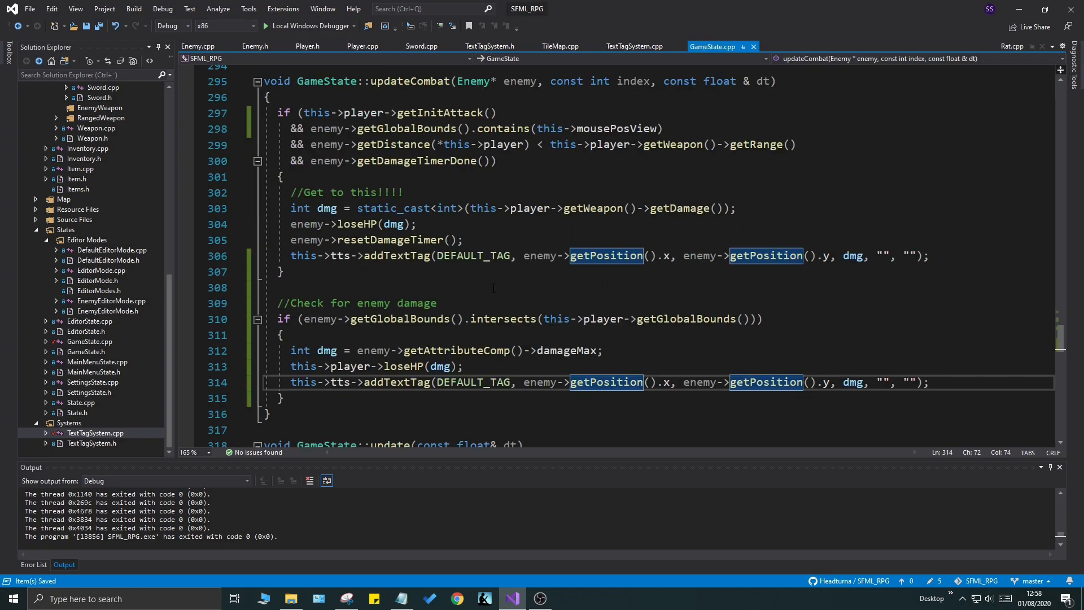
# Step: Require this->player->getDamageTimer() in the enemy collision condition of updateCombat
pyautogui.scroll(-3)
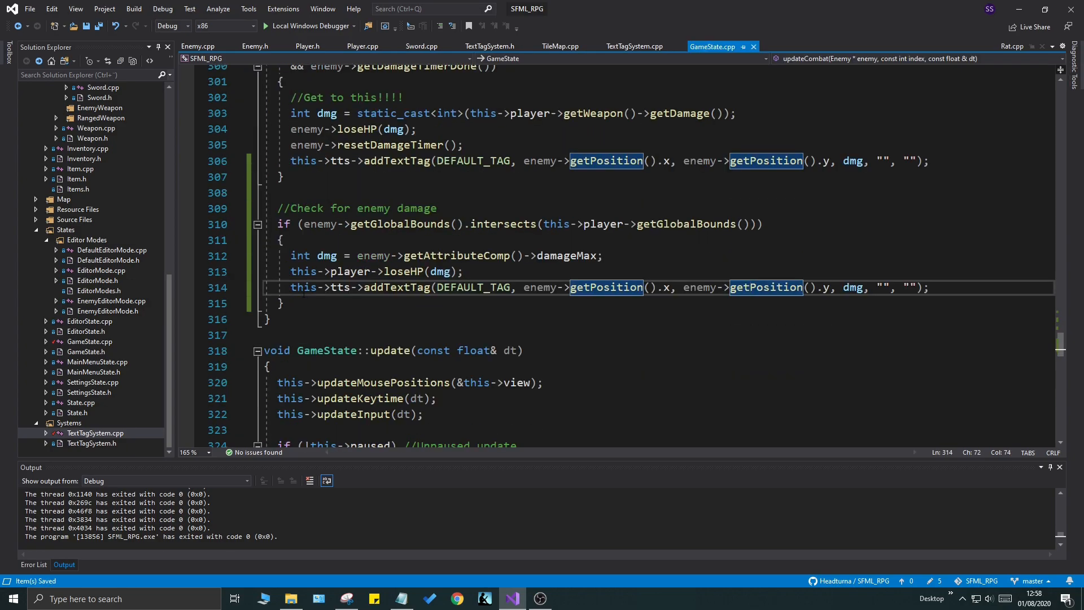
pyautogui.click(757, 224)
pyautogui.write(' && ')
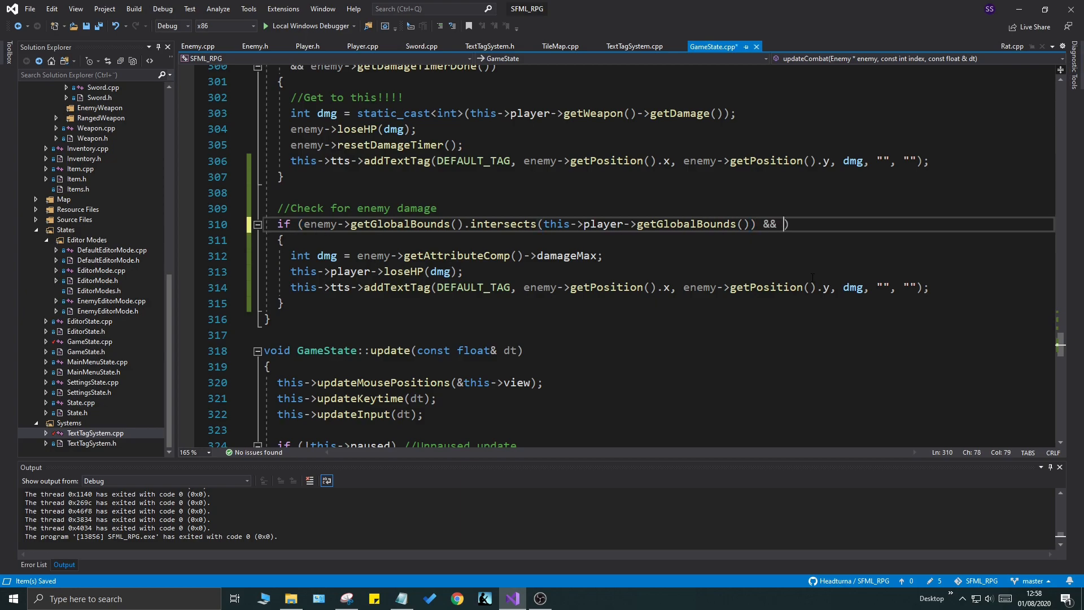
pyautogui.write('this->player->getDamageTimer(')
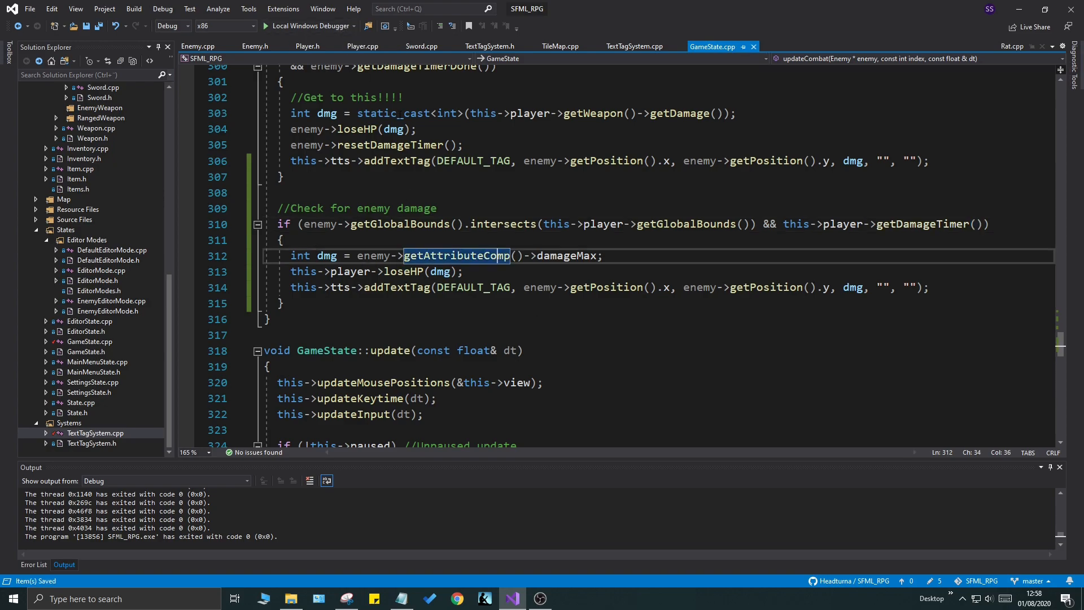
# Step: Spawn the contact tag as NEGATIVE_TAG at x - 50.f reading "-" and "HP"
pyautogui.write('NEGATIVE')
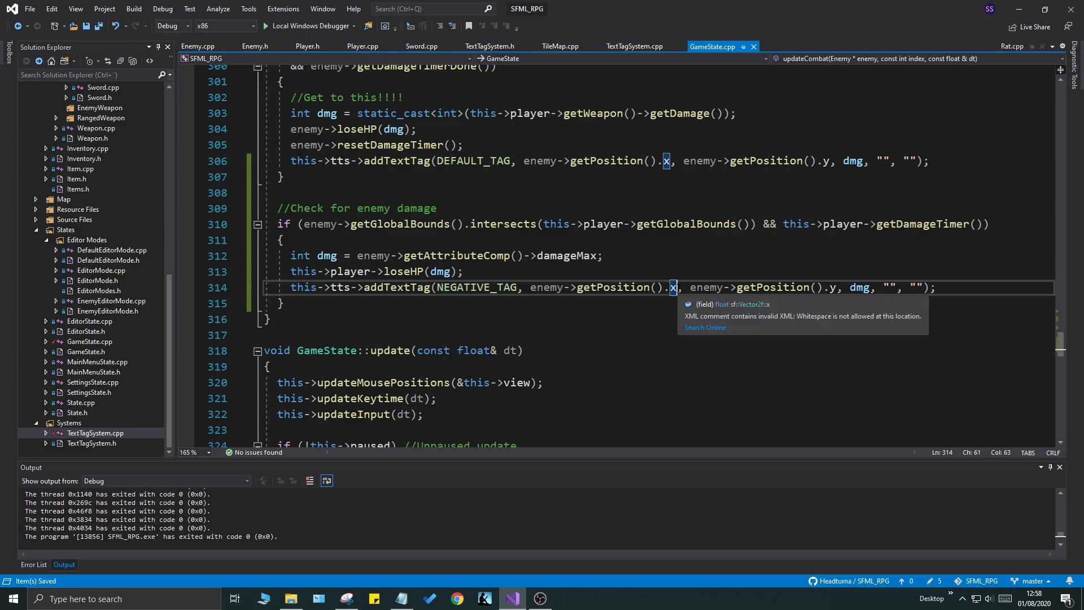
pyautogui.write('- 50.f')
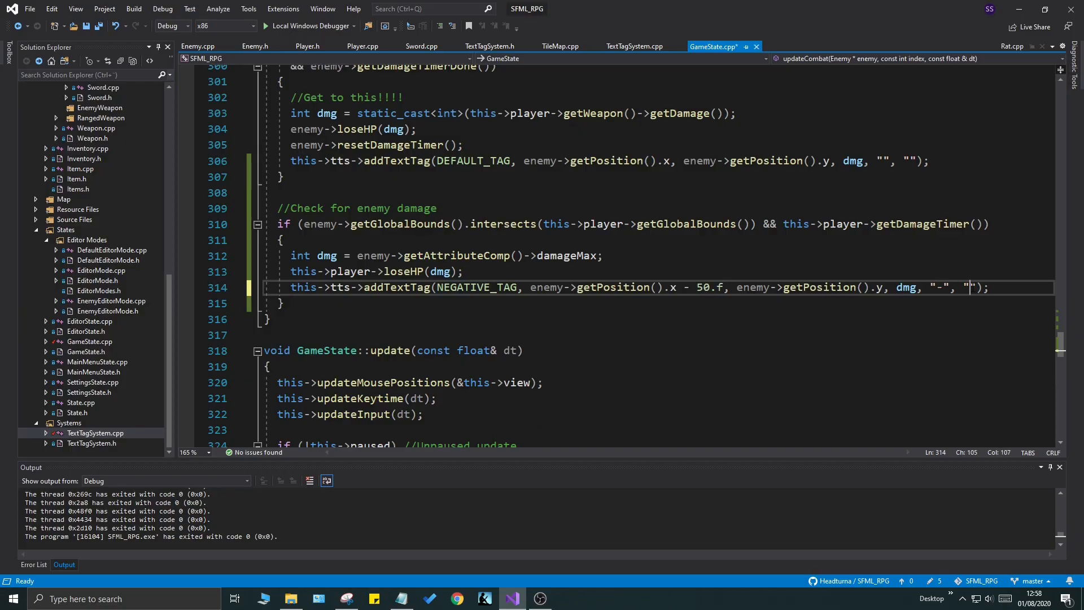
pyautogui.write('HP')
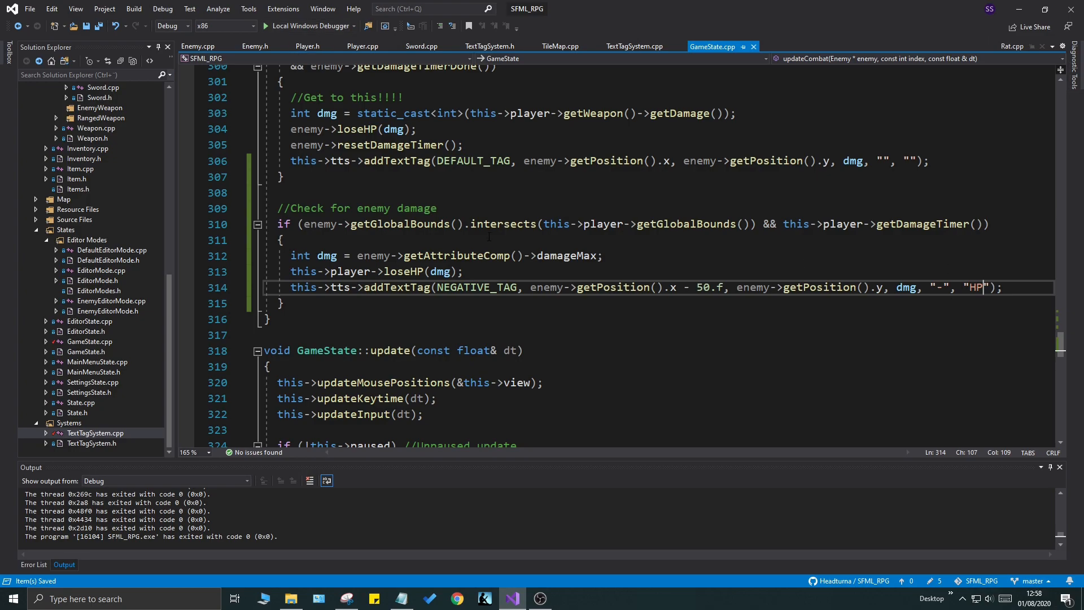
pyautogui.scroll(3)
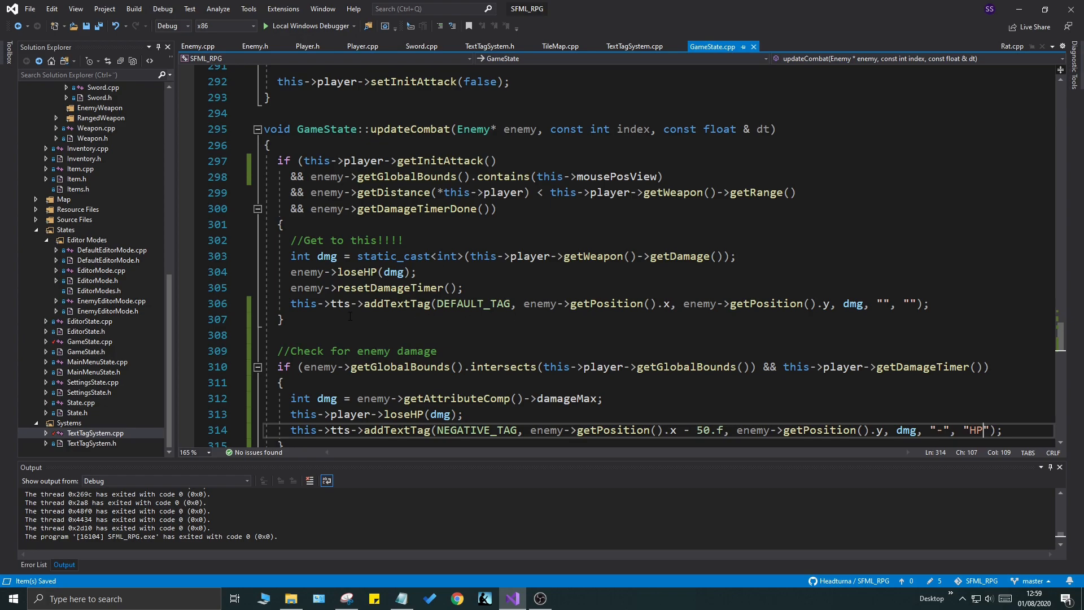
pyautogui.moveTo(187, 276)
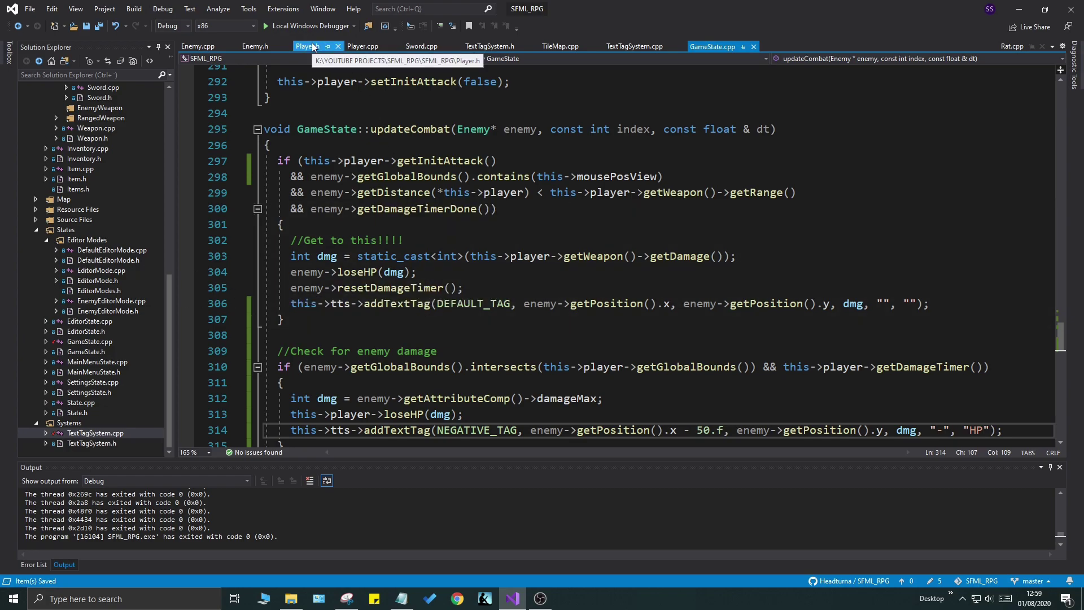
# Step: Rename the player's leftover this->sword references to this->weapon in initVariables
pyautogui.click(305, 47)
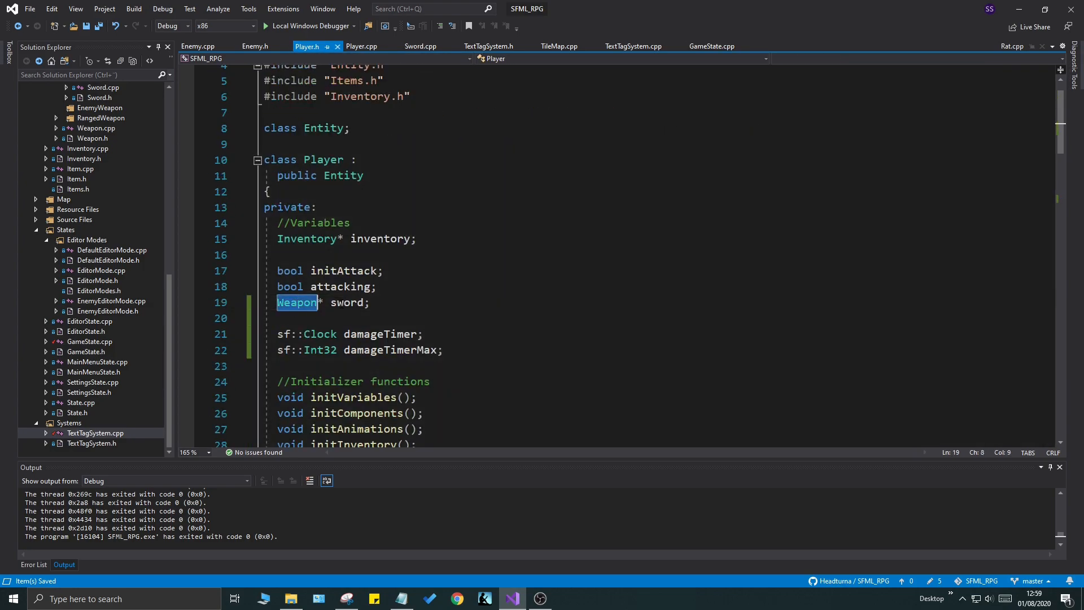
pyautogui.doubleClick(347, 301)
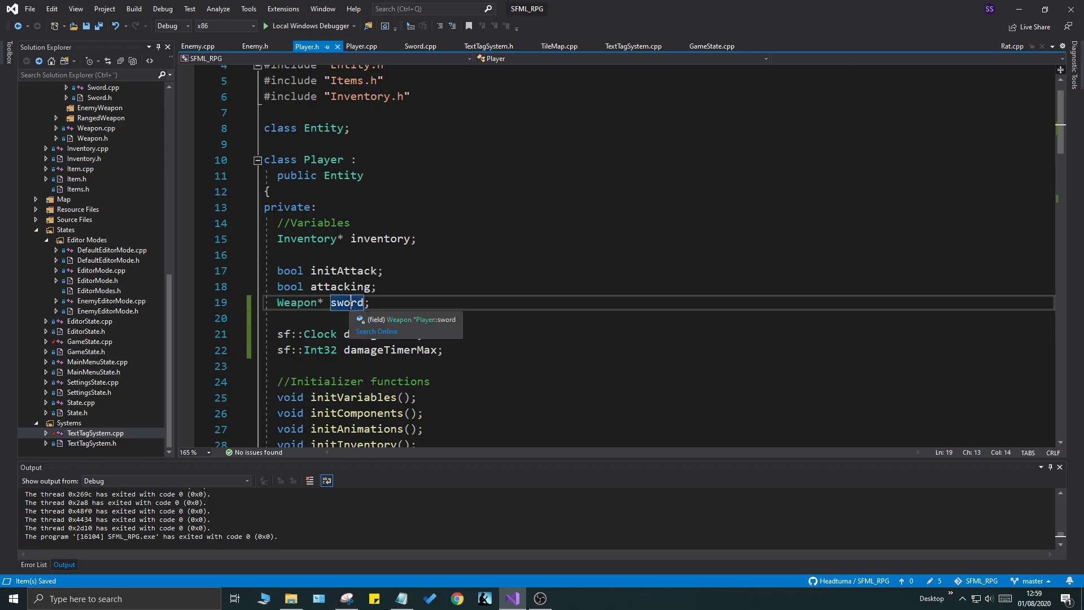
pyautogui.scroll(-3)
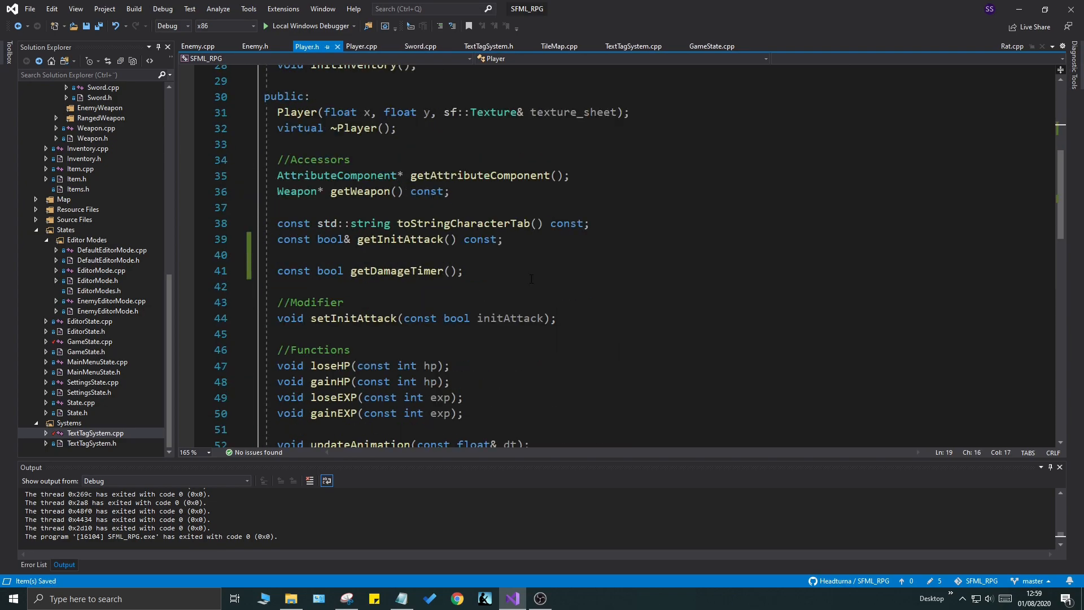
pyautogui.click(363, 46)
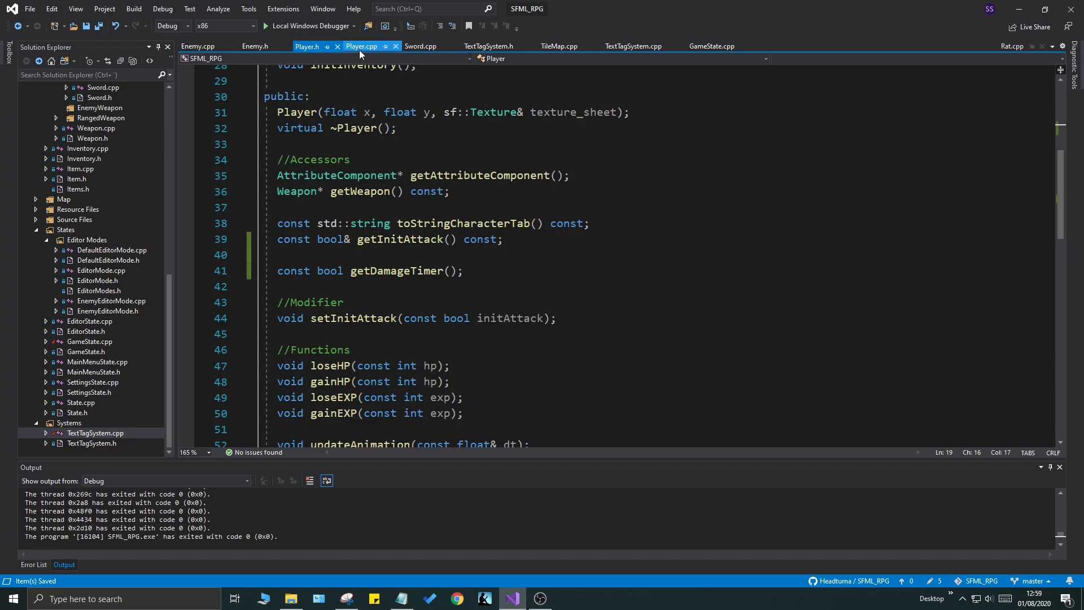
pyautogui.click(361, 47)
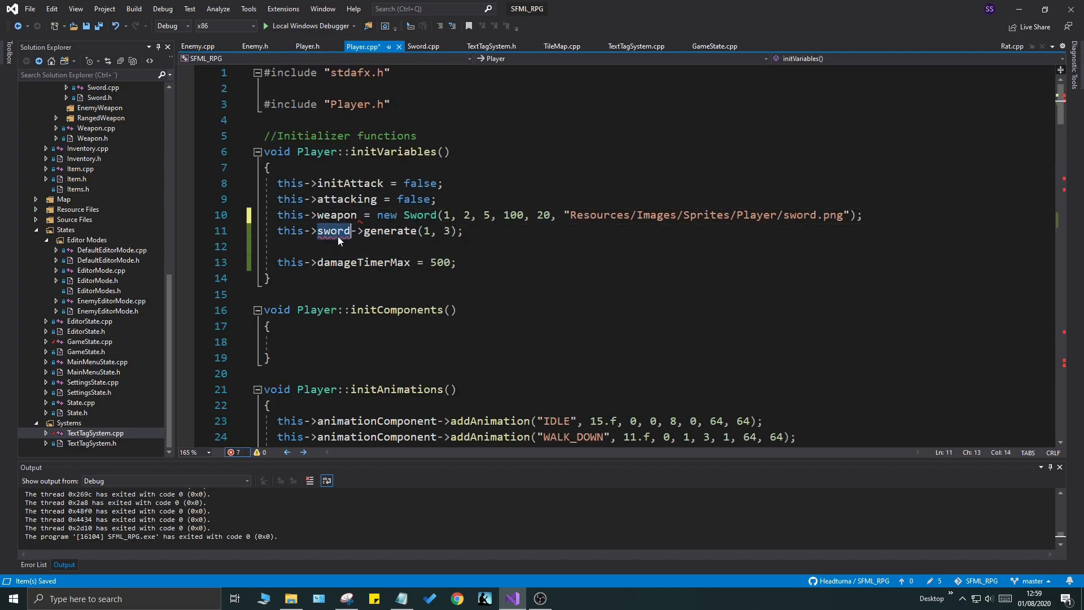
# Step: Review the rest of Player.cpp for remaining sword uses and bring up Weapon.h
pyautogui.scroll(-3)
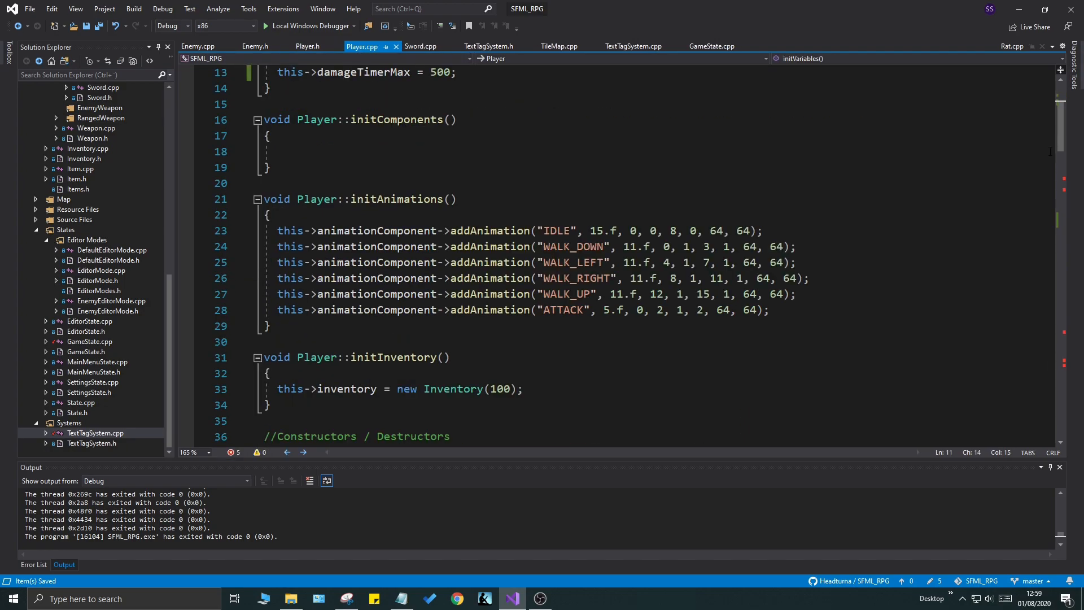
pyautogui.scroll(-3)
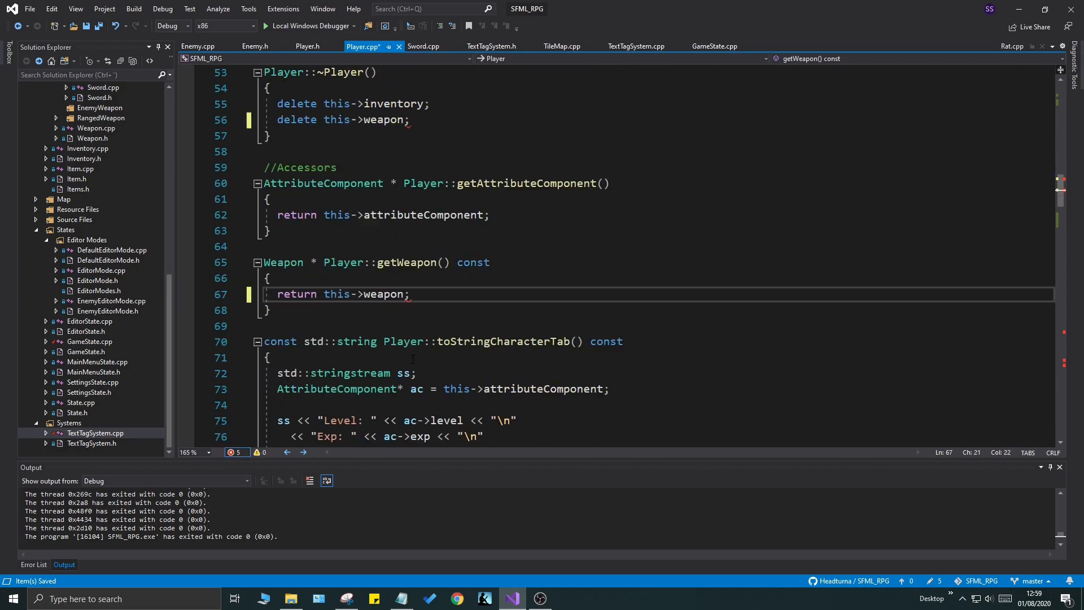
pyautogui.scroll(-3)
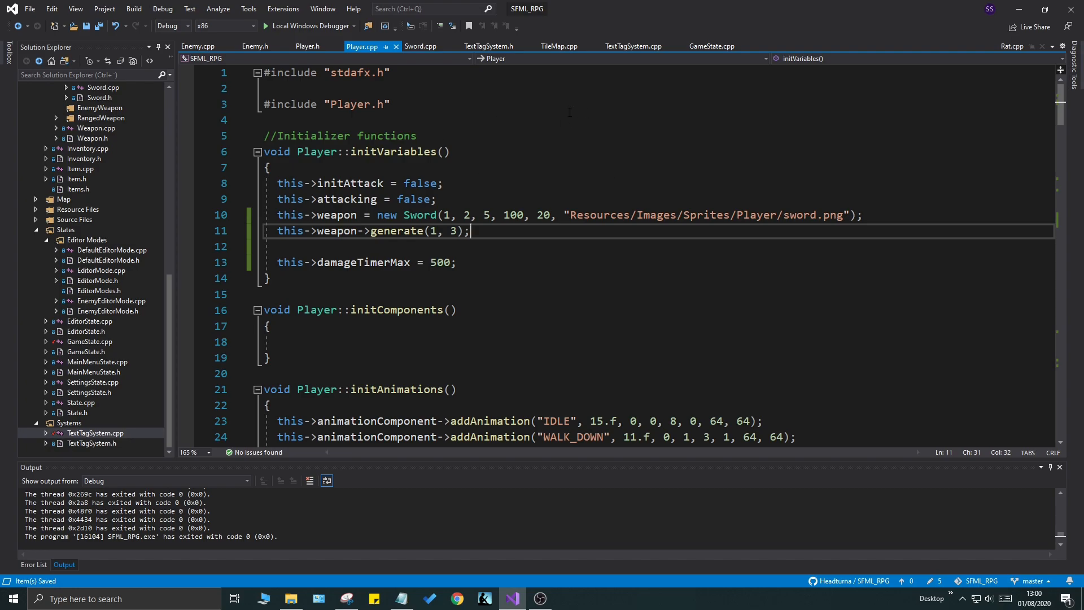
pyautogui.moveTo(171, 222)
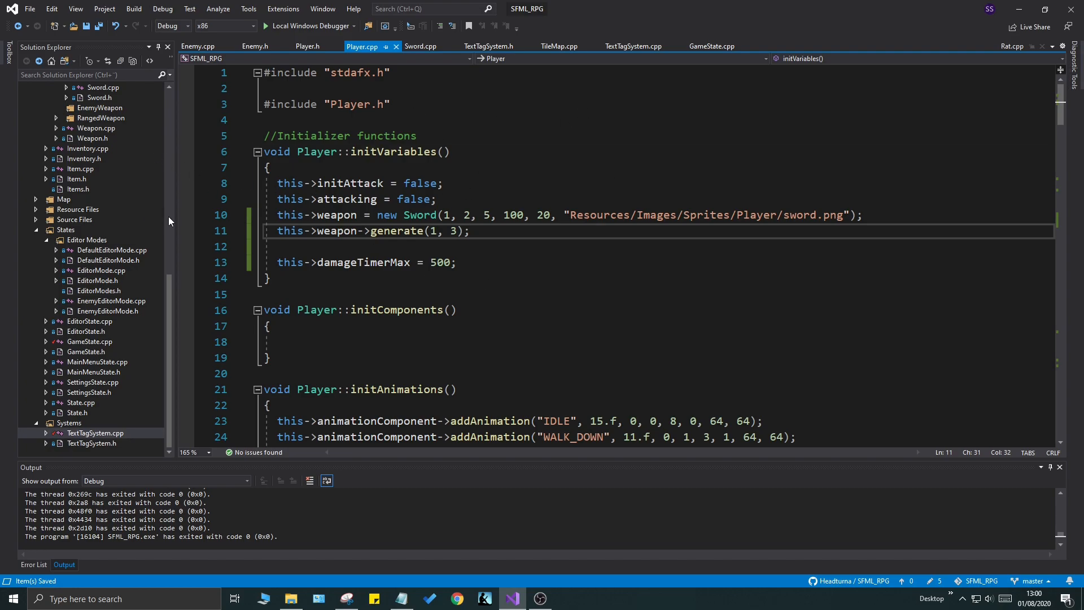
pyautogui.scroll(-3)
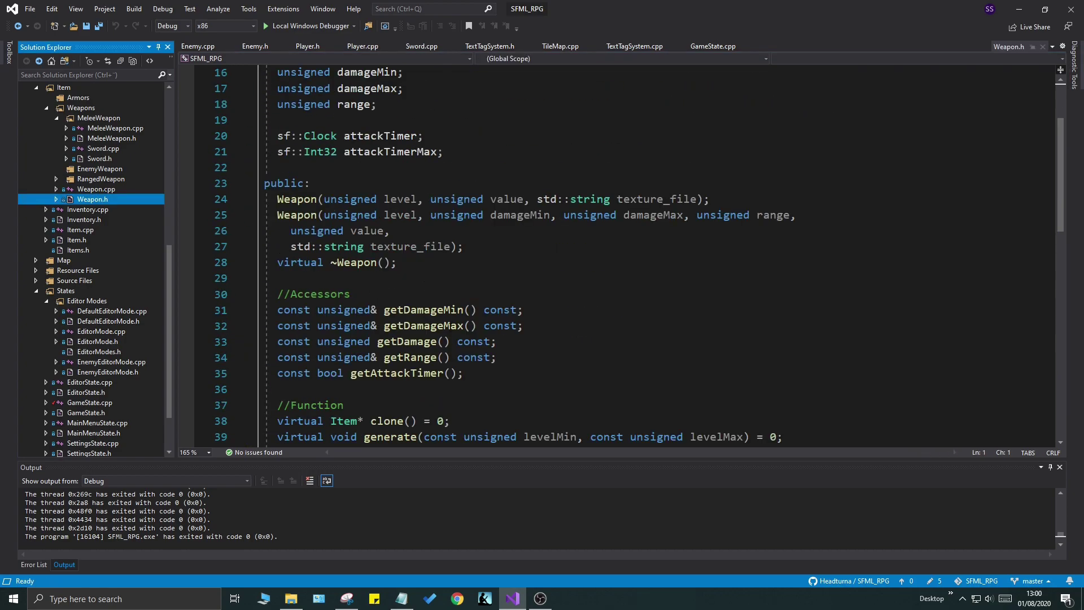
# Step: Copy the weapon's random damage return line from Weapon.cpp and return to Player.h's accessors
pyautogui.doubleClick(424, 326)
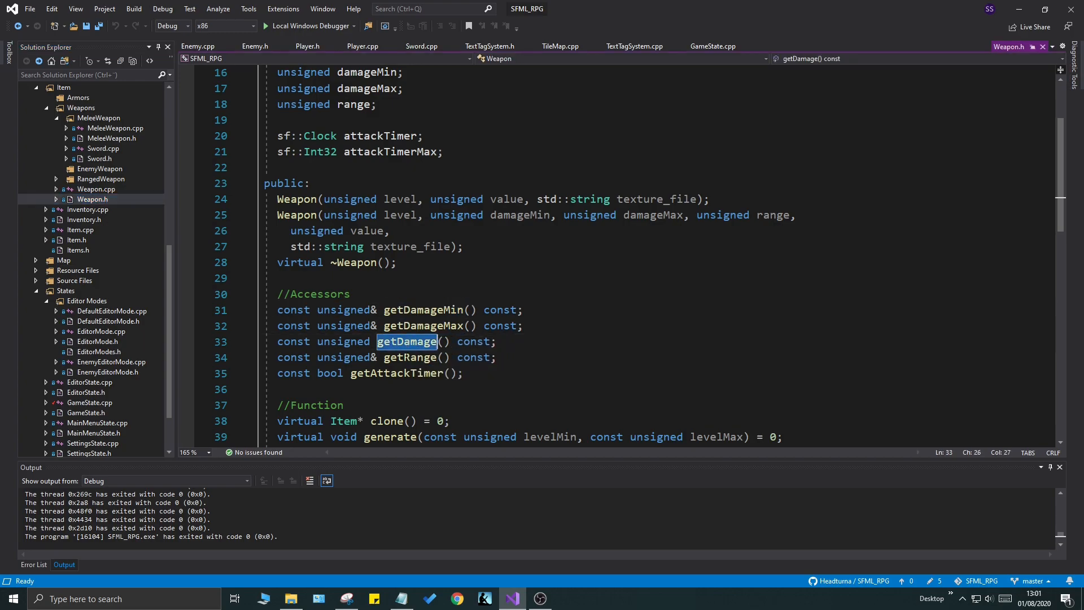
pyautogui.moveTo(806, 52)
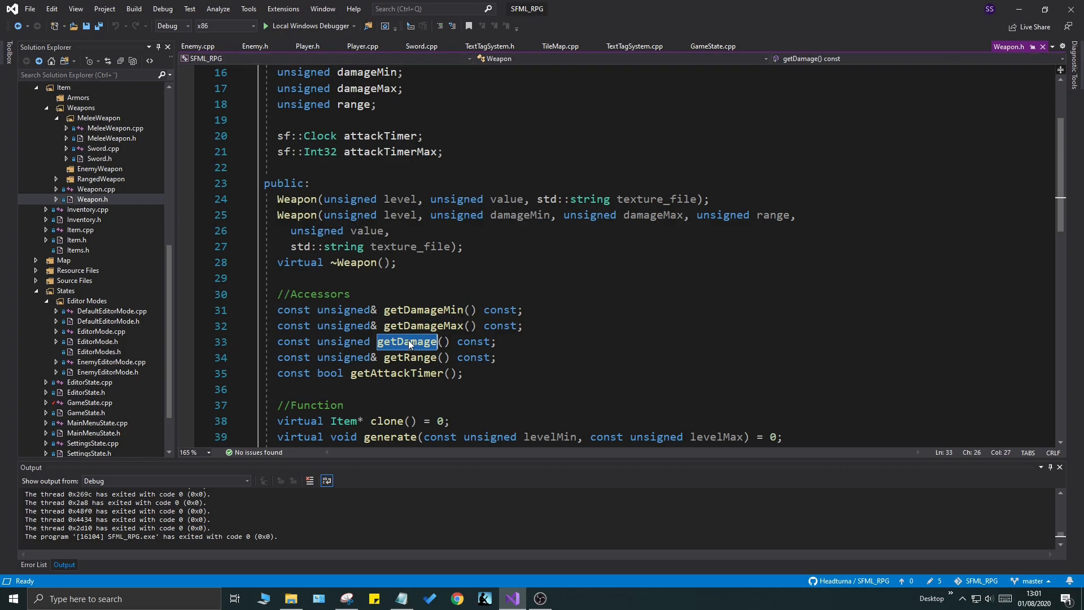
pyautogui.moveTo(988, 47)
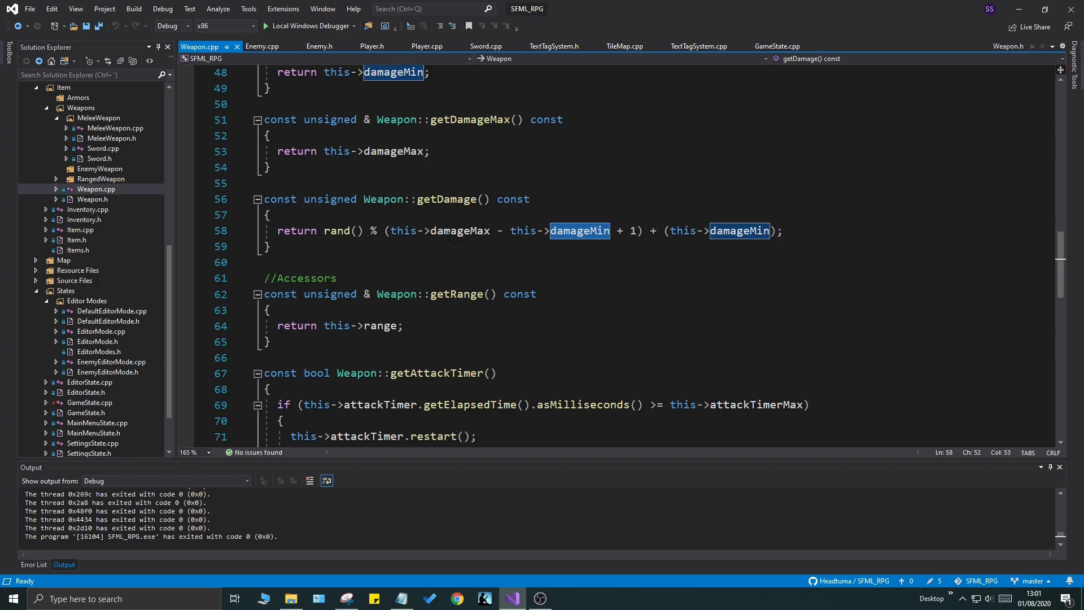
pyautogui.click(372, 47)
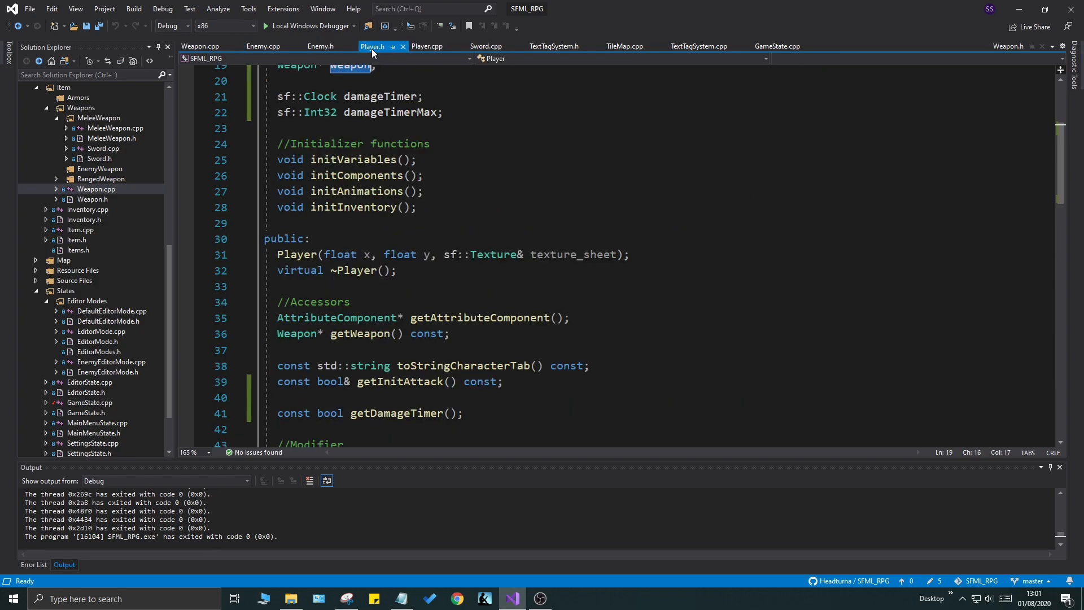
pyautogui.click(200, 45)
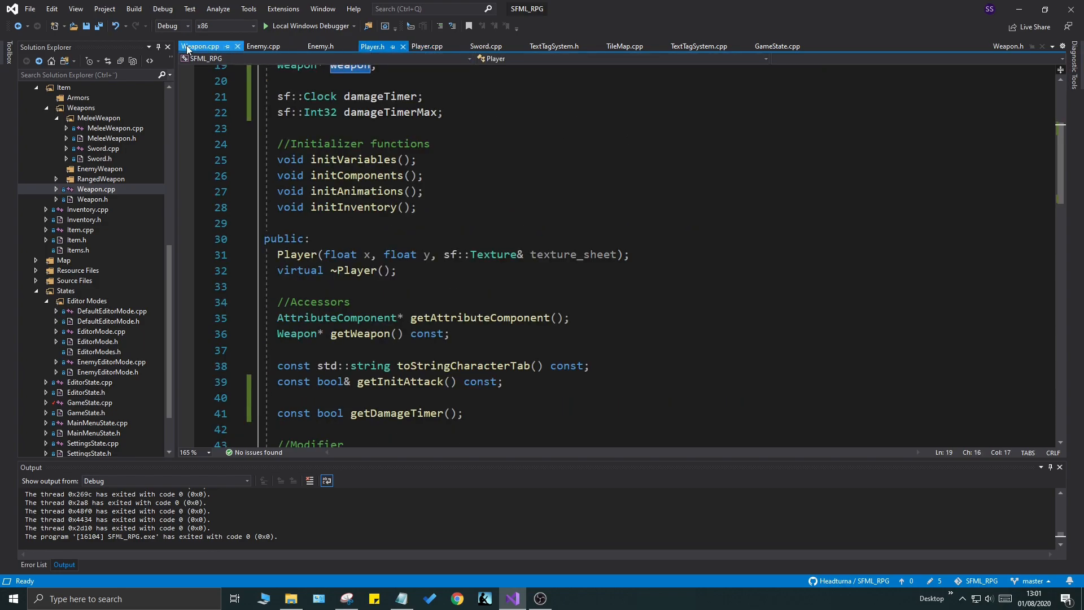
pyautogui.click(201, 47)
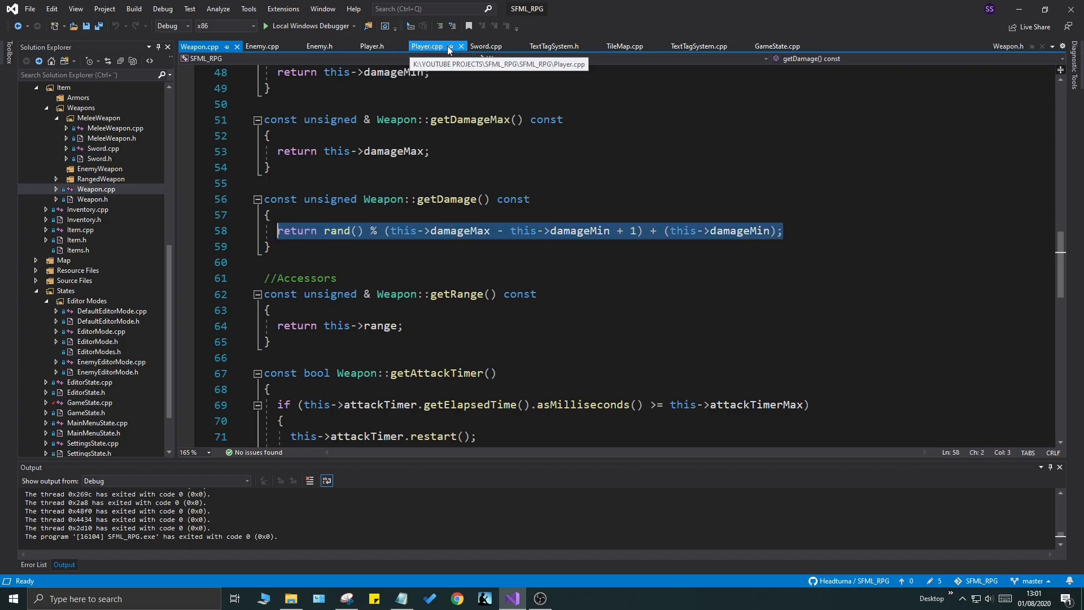
pyautogui.click(372, 47)
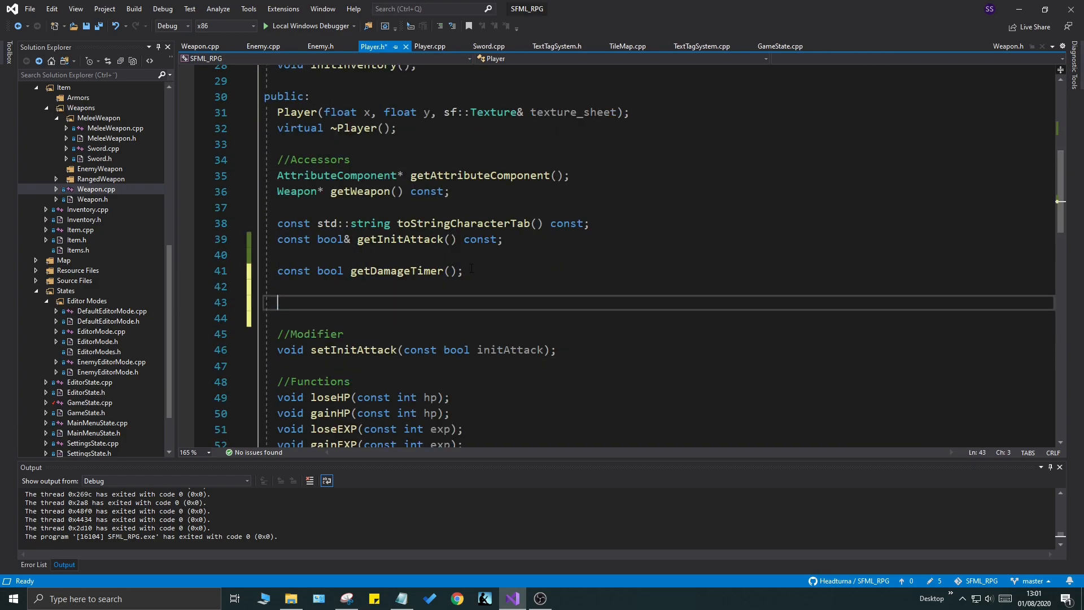
# Step: Declare 'const unsigned getDamage() const;' in Player.h and create its definition with the pasted formula
pyautogui.write('const un')
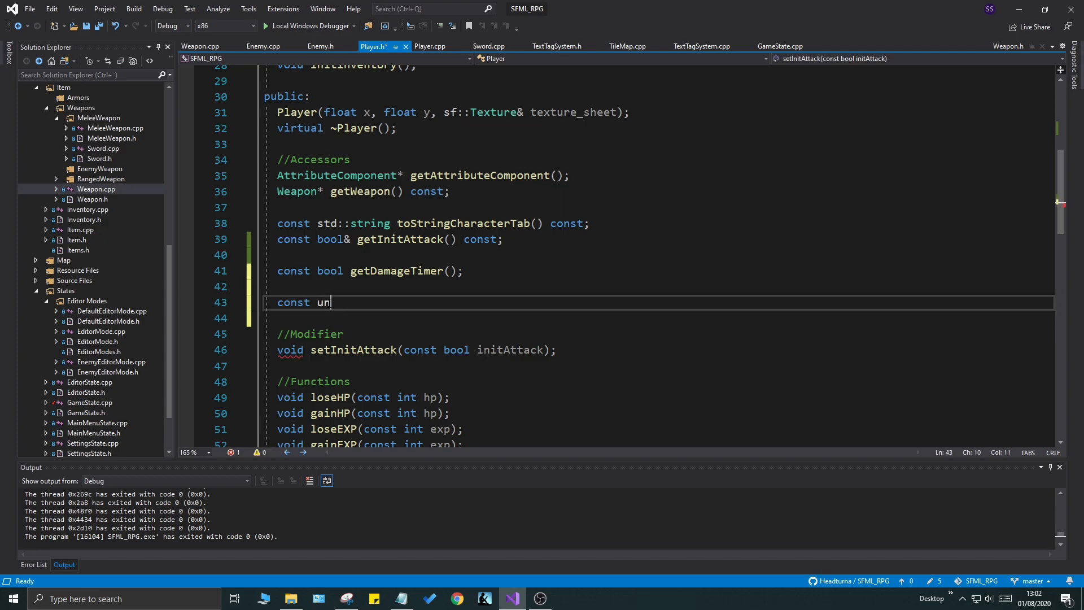
pyautogui.write('signed getDamage()')
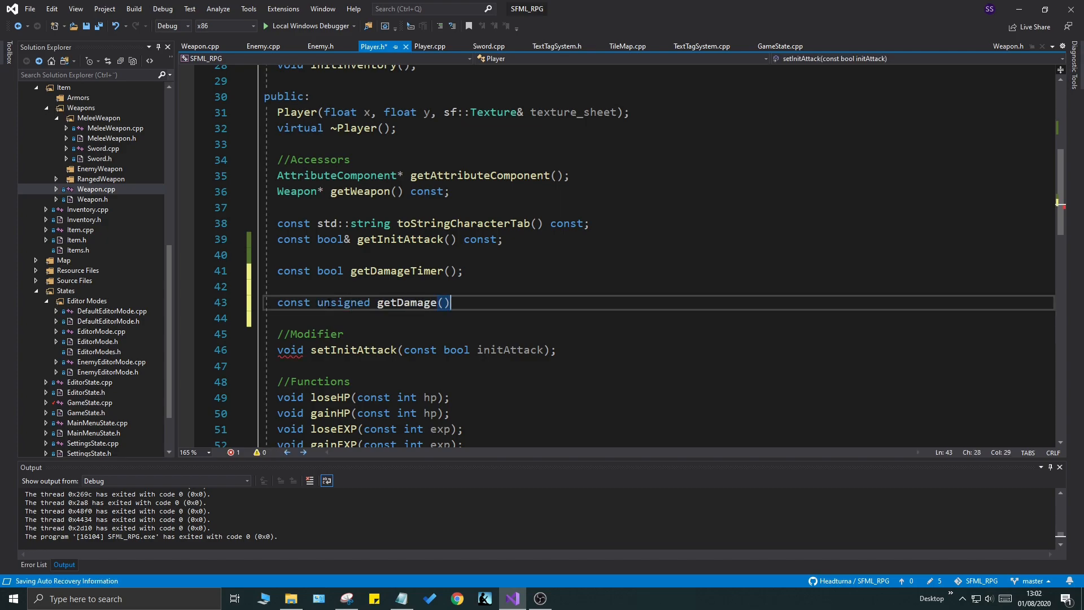
pyautogui.write('cont')
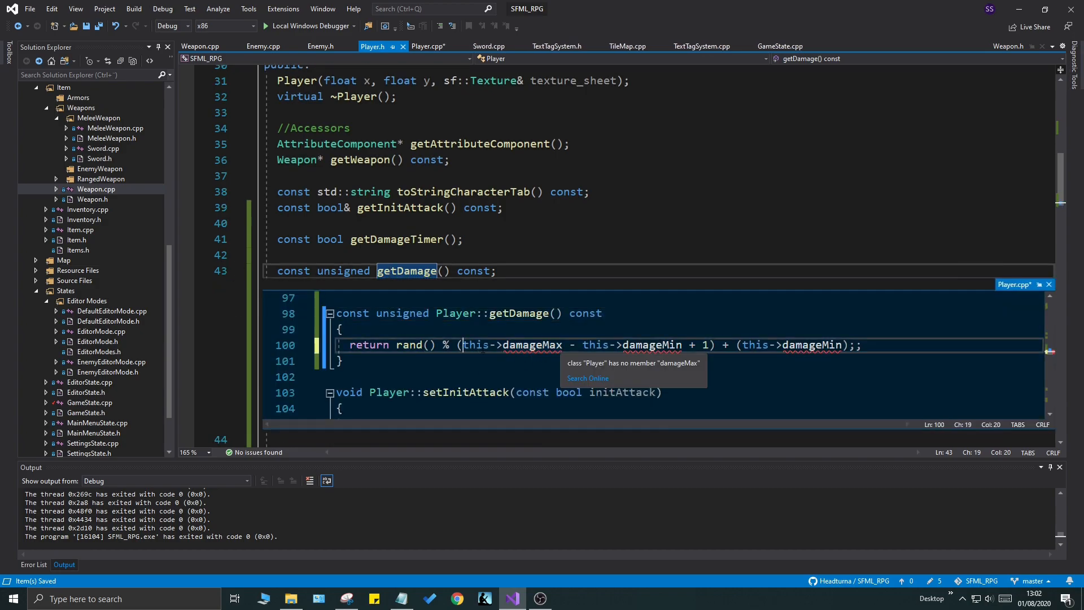
pyautogui.click(427, 46)
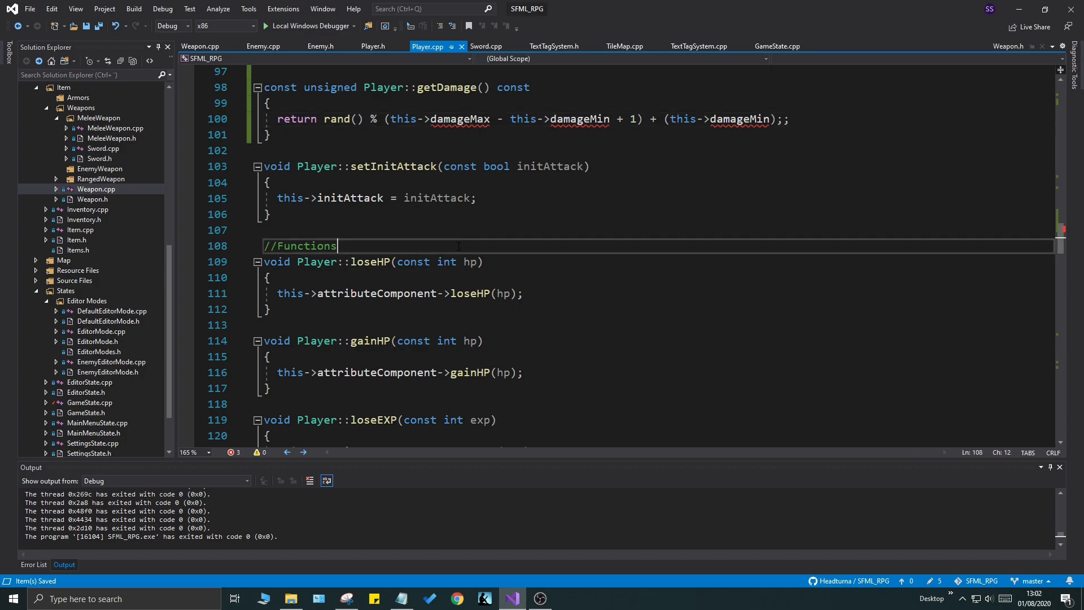
# Step: Return a random roll between attributeComponent damageMin/Max plus weapon getDamageMin/Max in Player::getDamage
pyautogui.scroll(3)
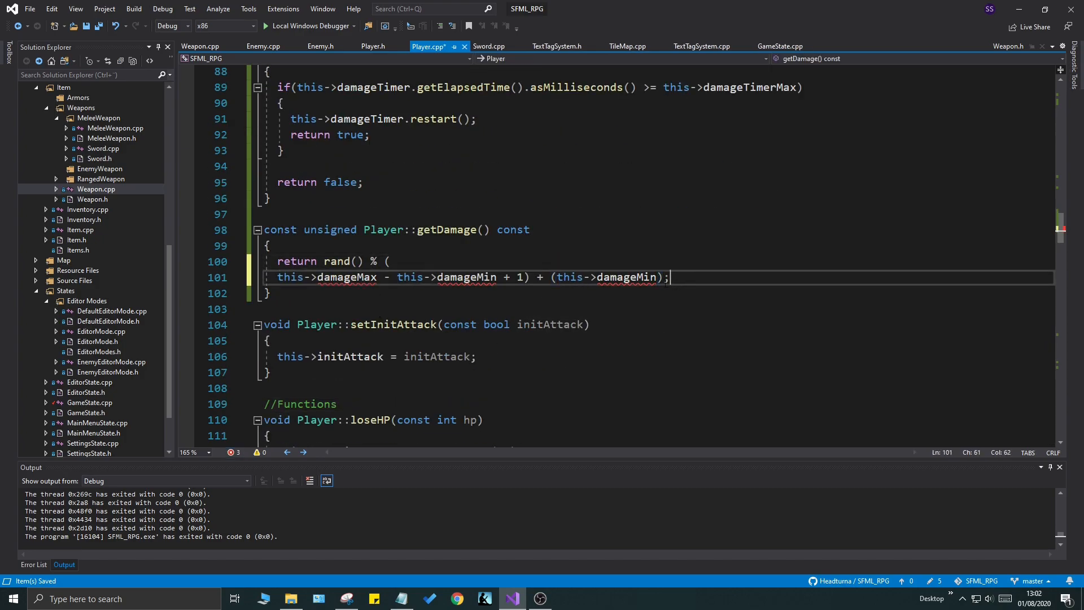
pyautogui.press('Enter')
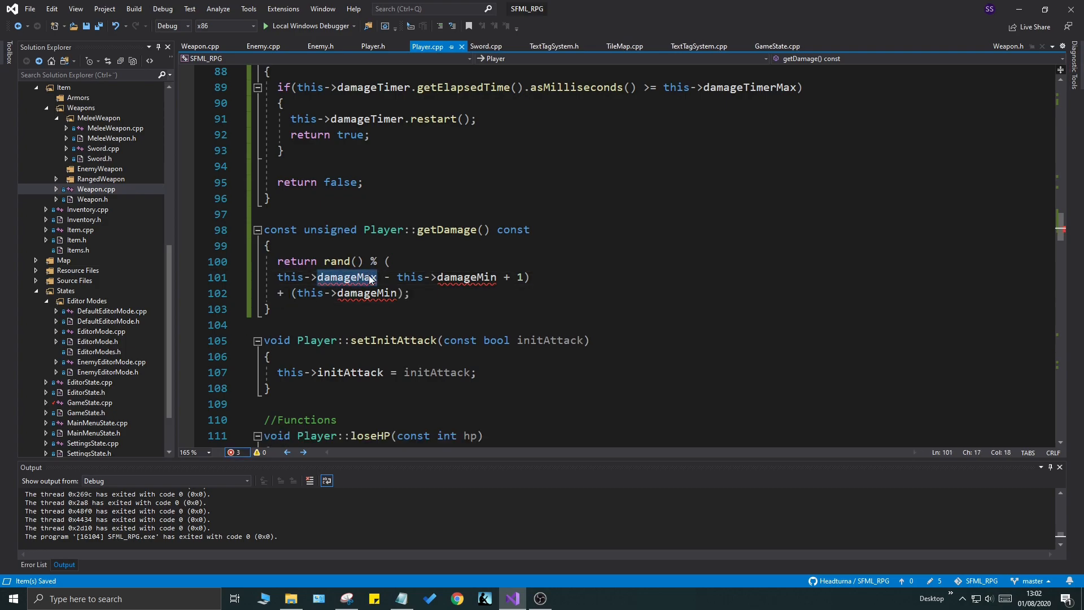
pyautogui.write('attributeComponent->damageMax')
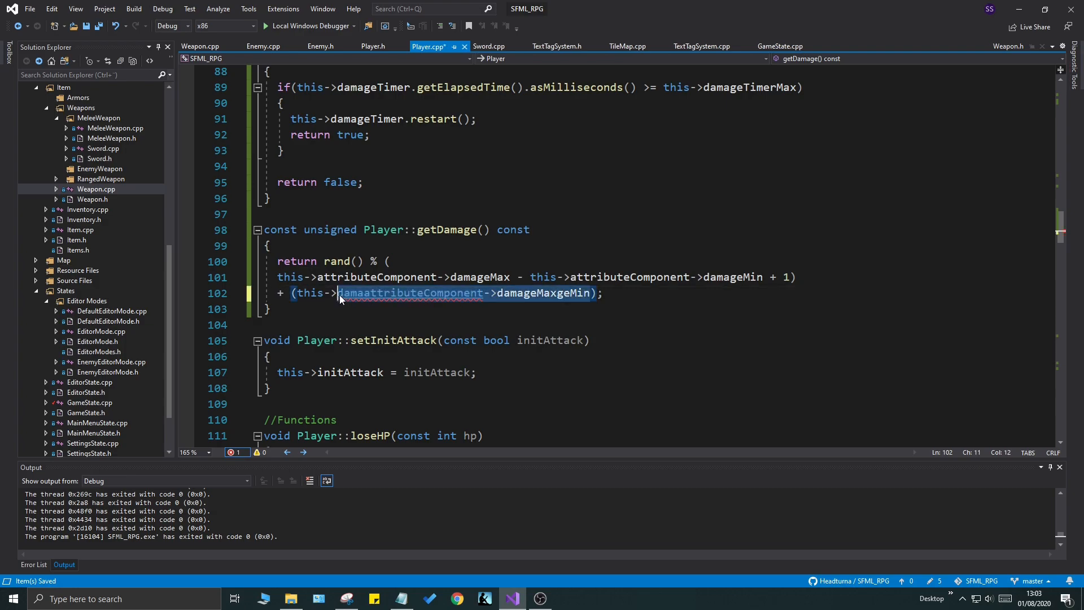
pyautogui.write('attributeComponent->damageM')
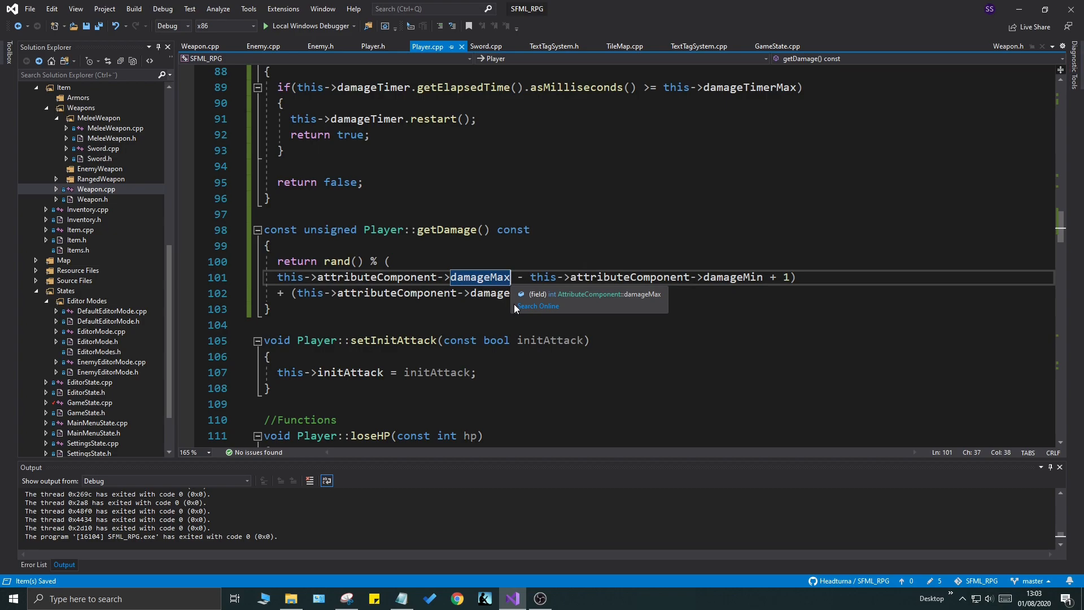
pyautogui.write('+ this->we')
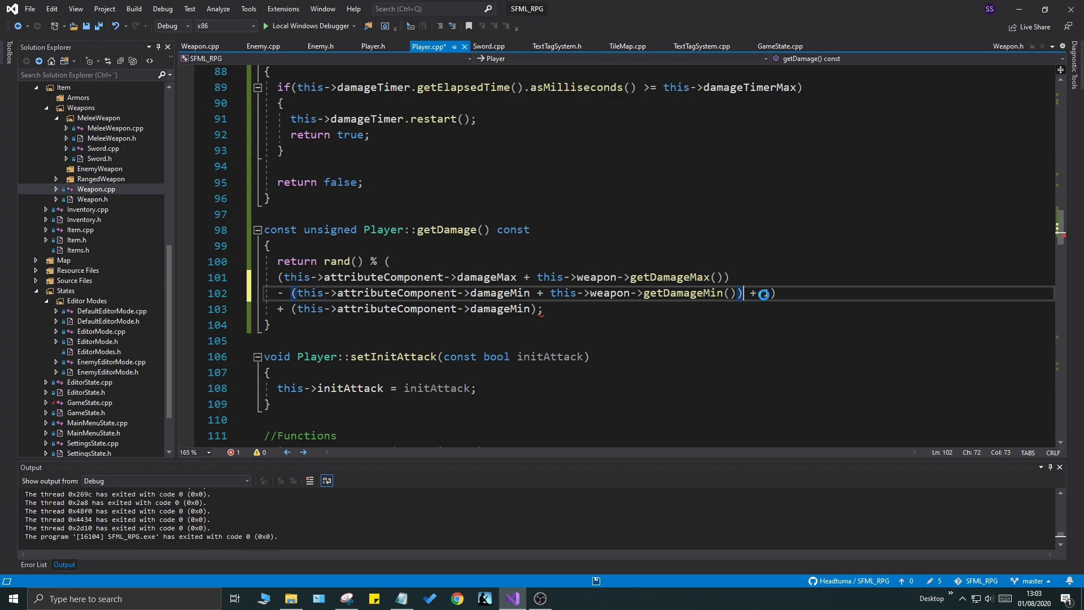
pyautogui.write('1)')
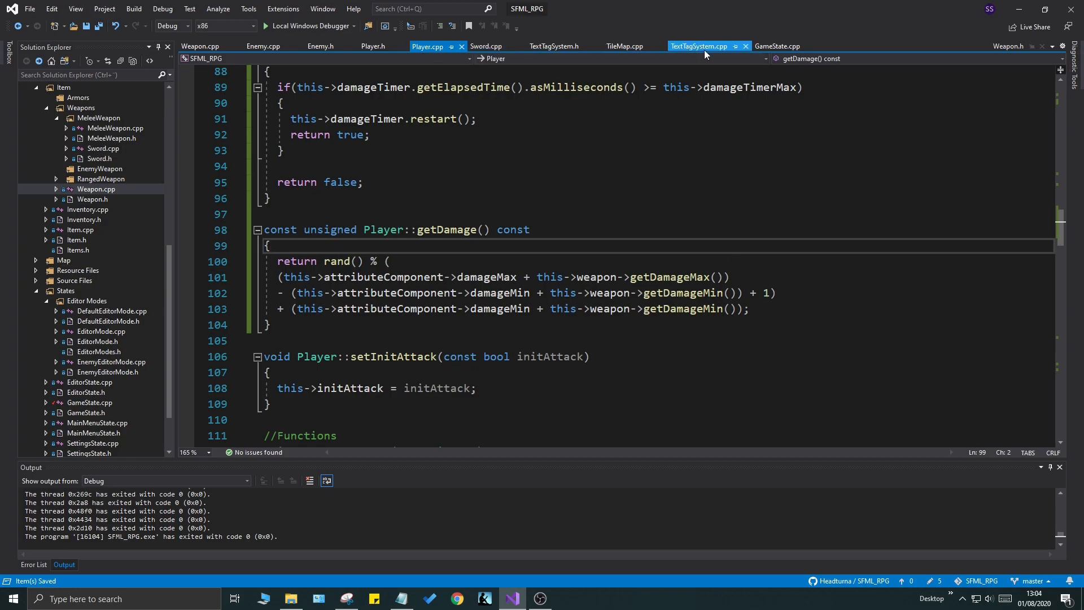
# Step: Set enemy dmg from player->getDamage() in updateCombat and run the game under the debugger
pyautogui.click(777, 46)
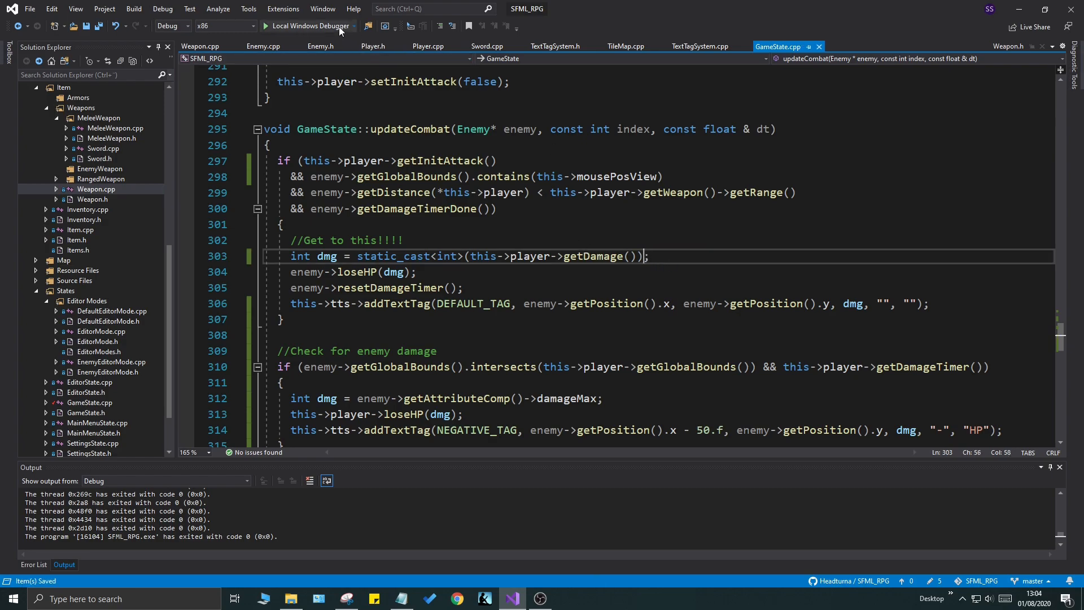
pyautogui.click(309, 25)
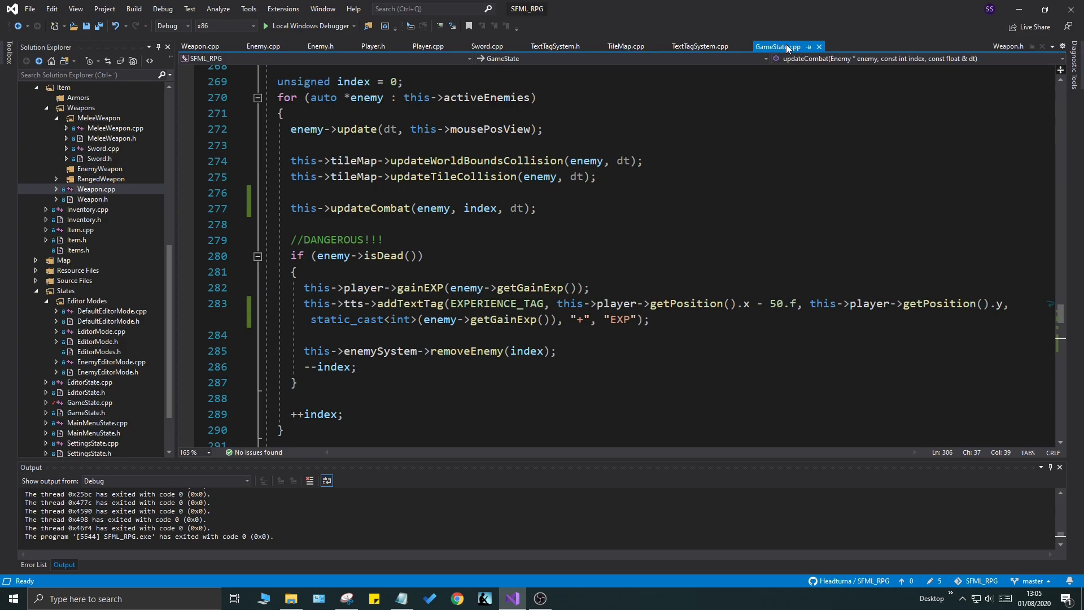
pyautogui.scroll(3)
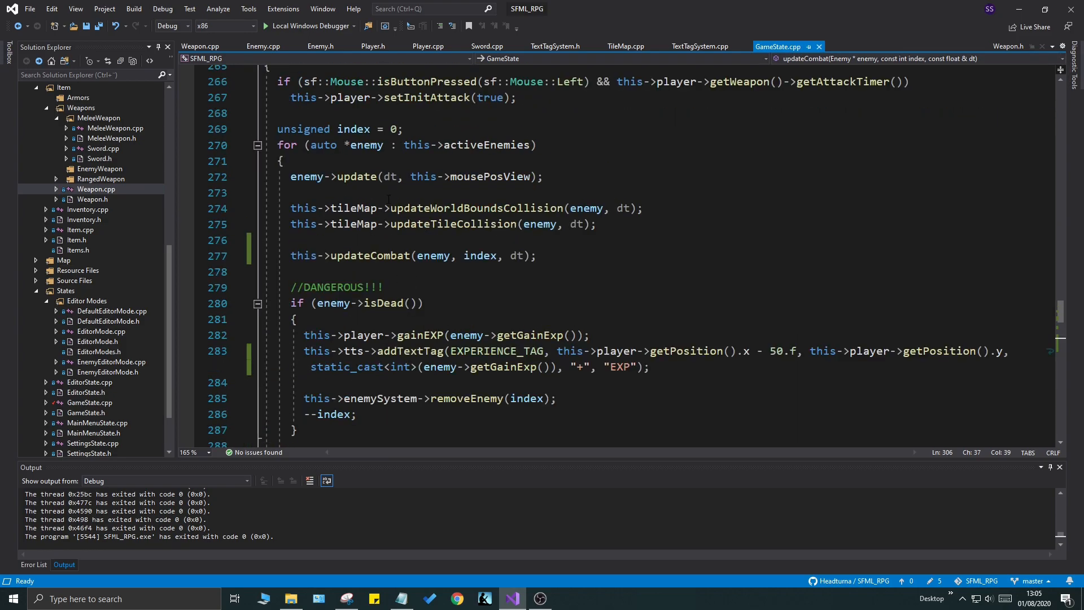